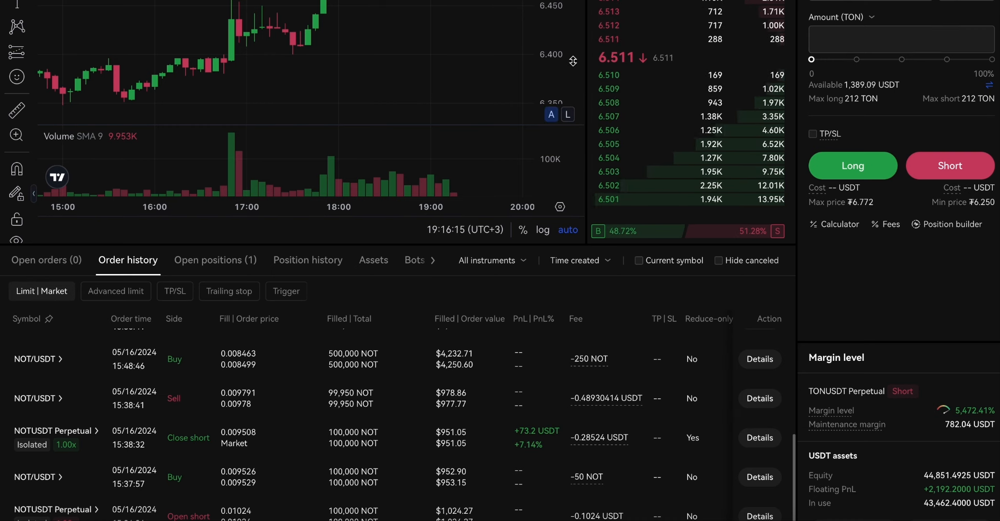
{"action": "mouse_move", "coordinate": [455, 49]}
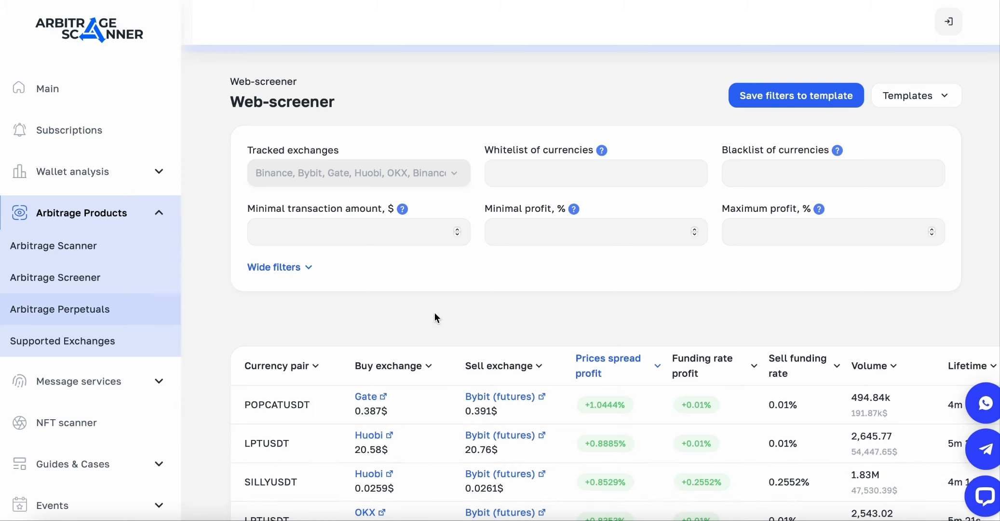
Step: Scroll down to the web-screener table showing pairs like POPCATUSDT Gate→Bybit at 0.90%
{"action": "scroll", "scroll_direction": "down", "scroll_amount": 3}
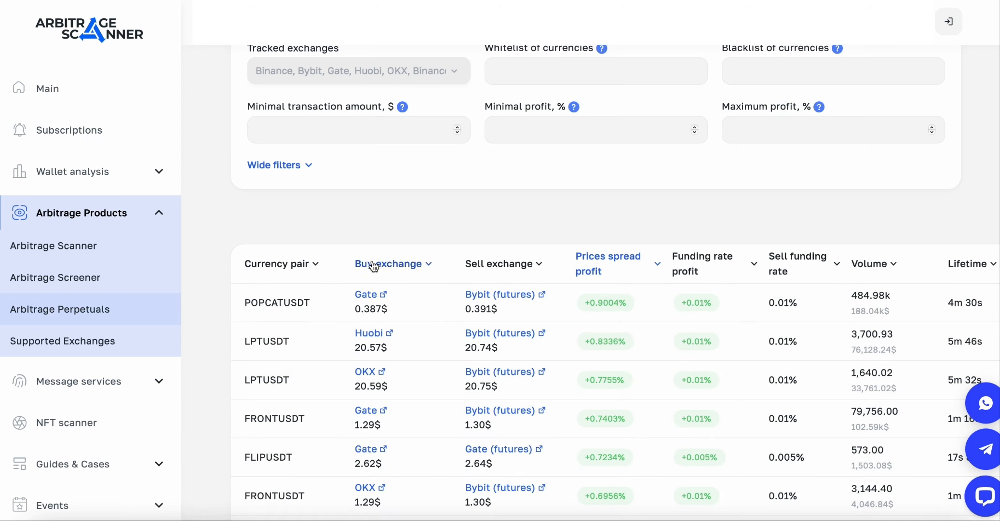
{"action": "mouse_move", "coordinate": [337, 434]}
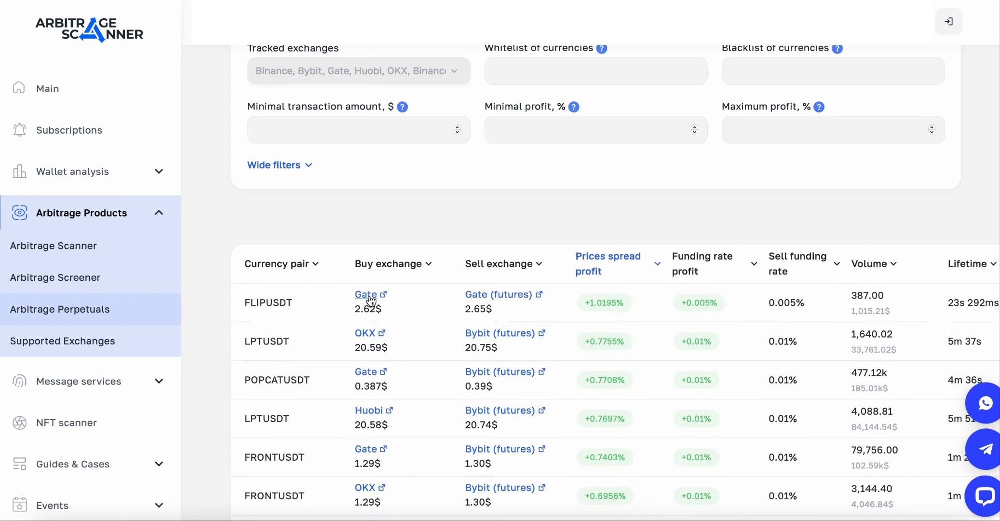
{"action": "mouse_move", "coordinate": [497, 294]}
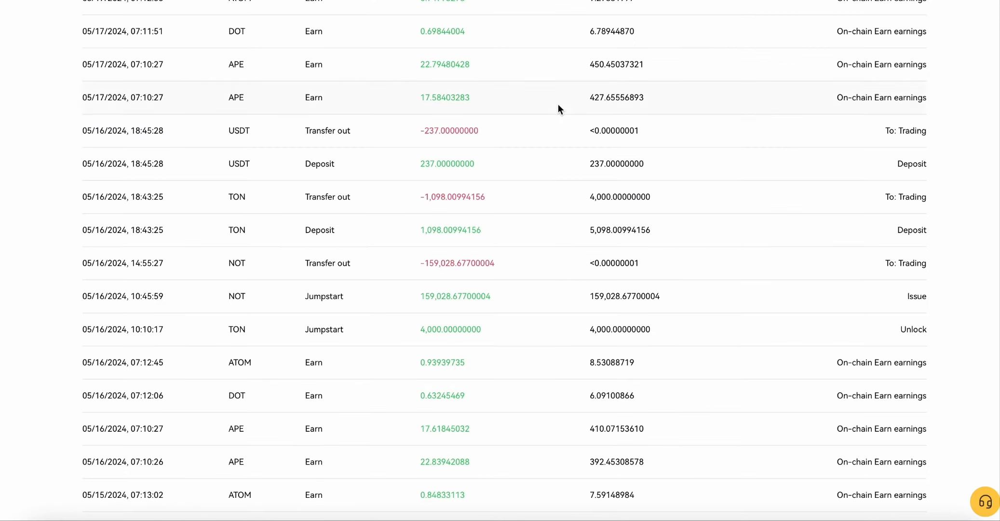
{"action": "mouse_move", "coordinate": [485, 335]}
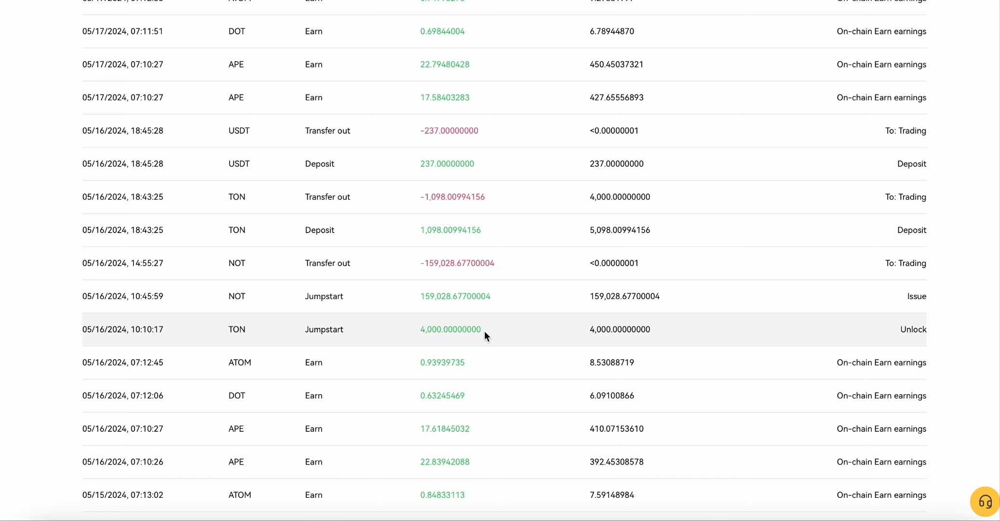
Step: Scroll the OKX asset bills to the 05/16/2024 NOT Jumpstart credit and transfer out to trading
{"action": "scroll", "scroll_direction": "up", "scroll_amount": 3}
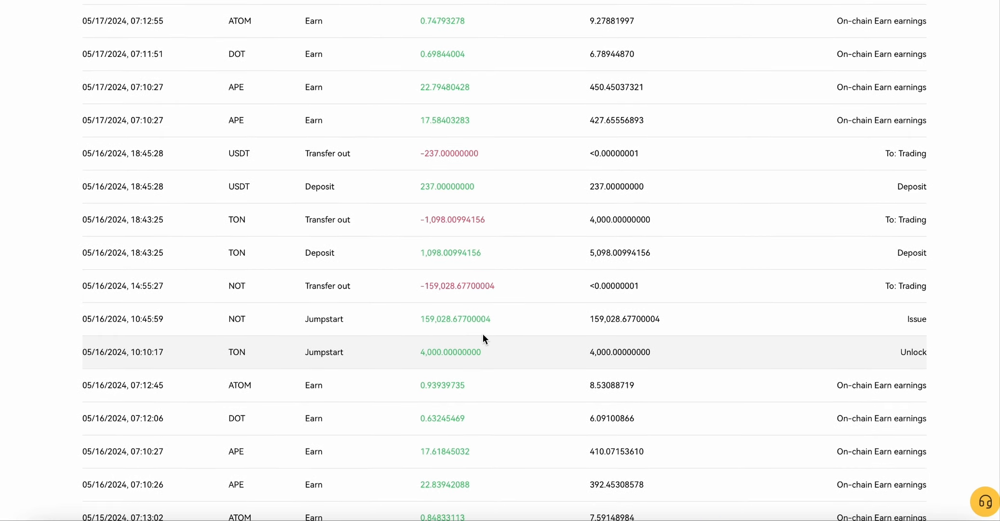
{"action": "mouse_move", "coordinate": [317, 351]}
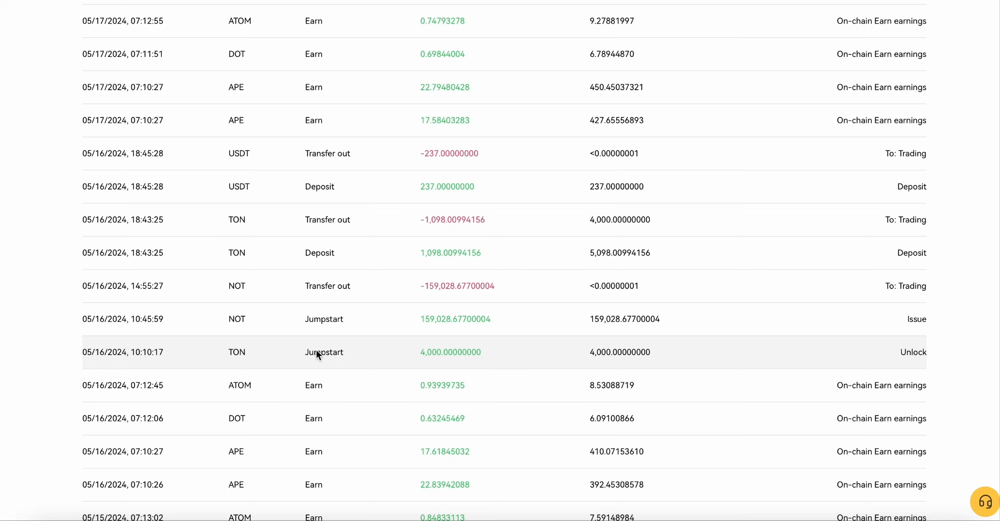
{"action": "mouse_move", "coordinate": [320, 346]}
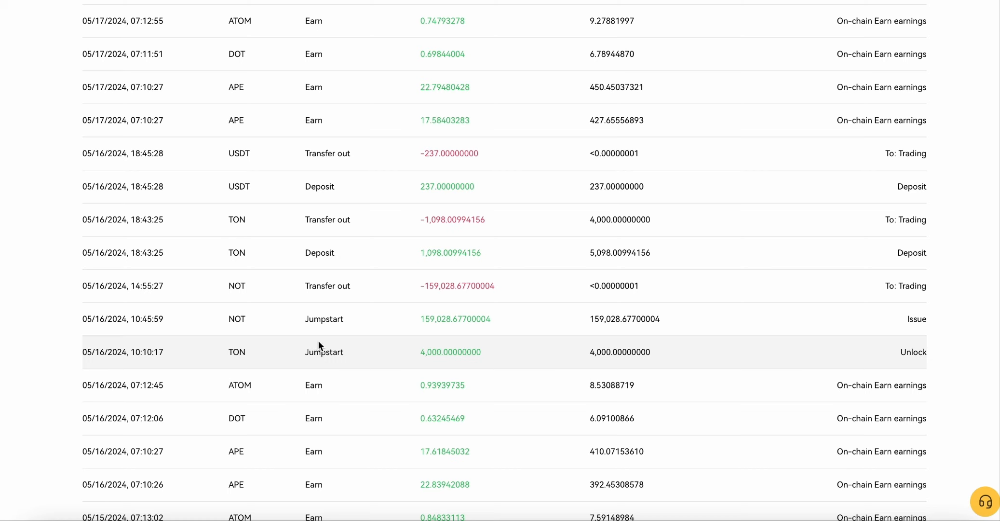
{"action": "mouse_move", "coordinate": [459, 320]}
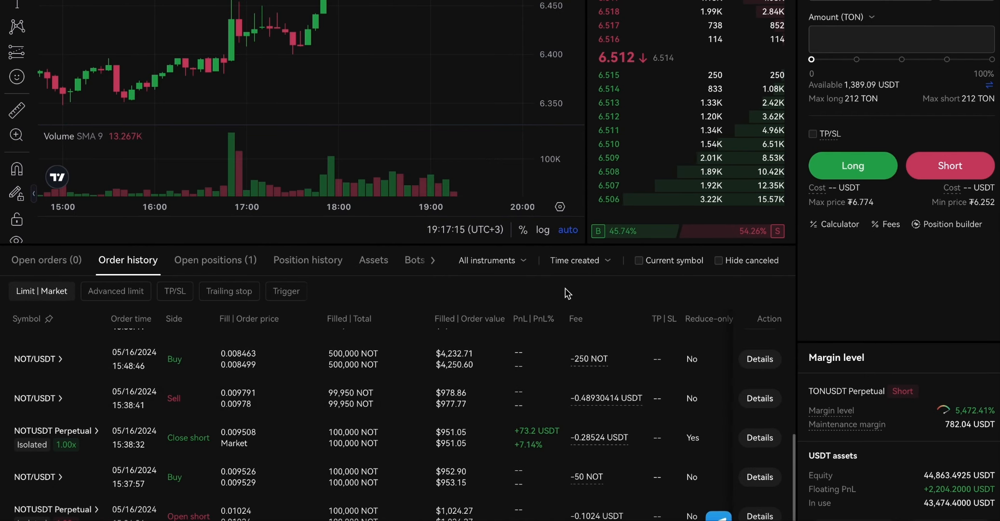
Step: Scroll through OKX order history covering the NOT spot trades and NOTUSDT perpetual short from 15:00 to 15:50
{"action": "scroll", "scroll_direction": "down", "scroll_amount": 3}
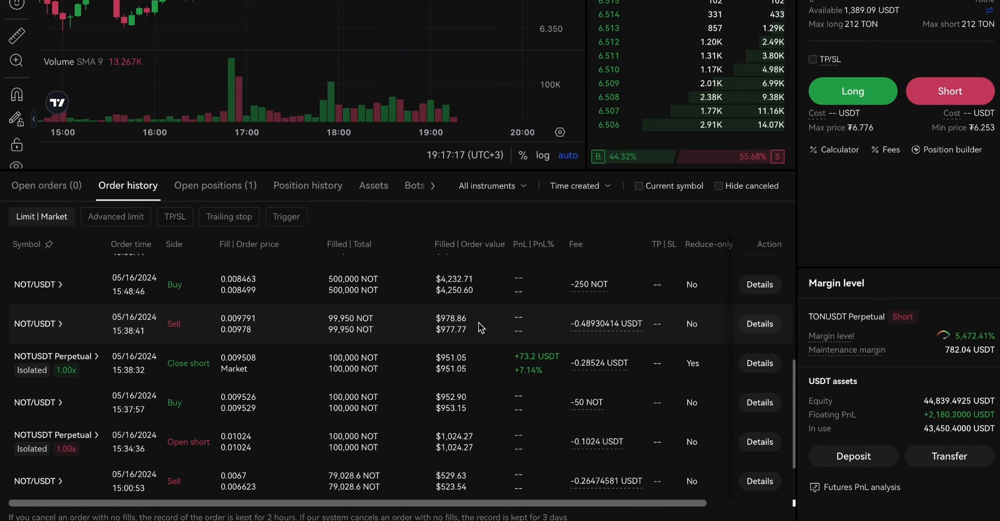
{"action": "scroll", "scroll_direction": "down", "scroll_amount": 3}
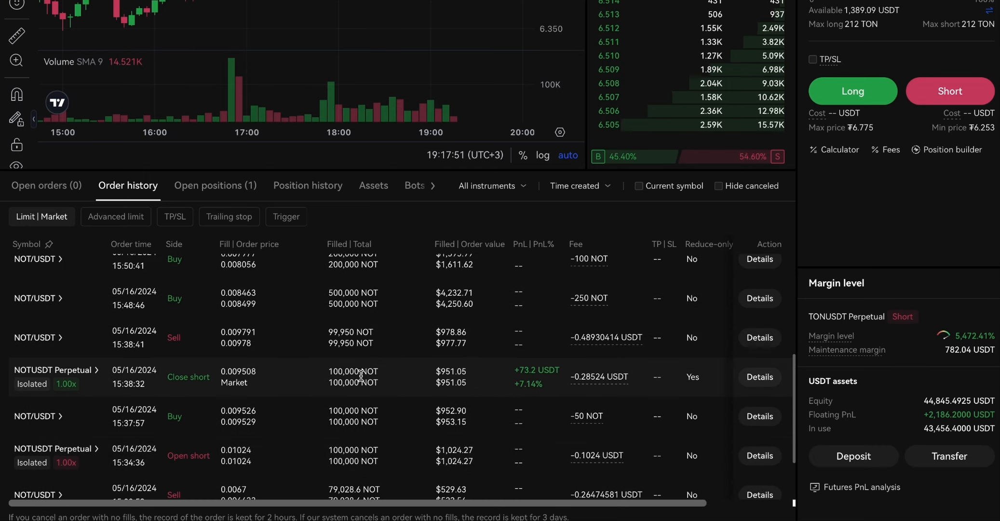
{"action": "scroll", "scroll_direction": "down", "scroll_amount": 3}
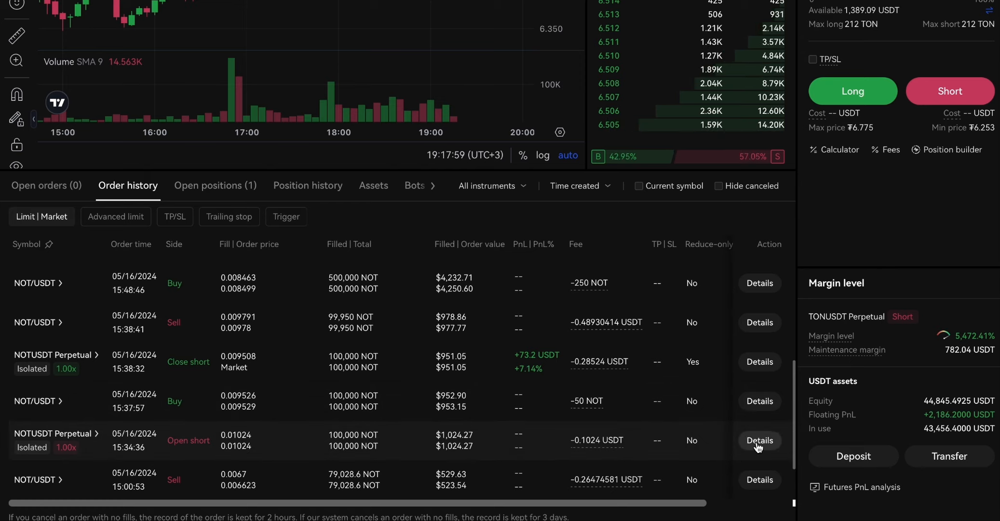
{"action": "left_click", "coordinate": [759, 440]}
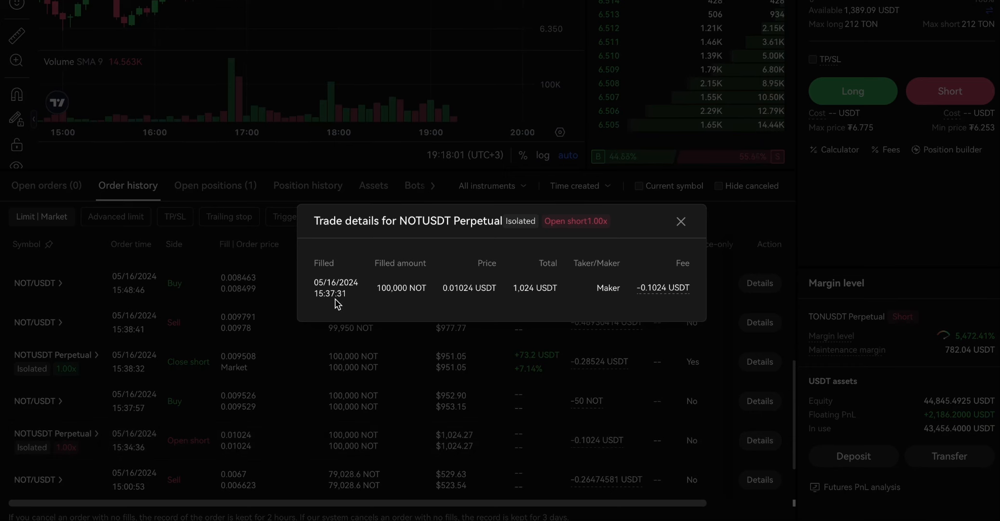
{"action": "left_click", "coordinate": [681, 221]}
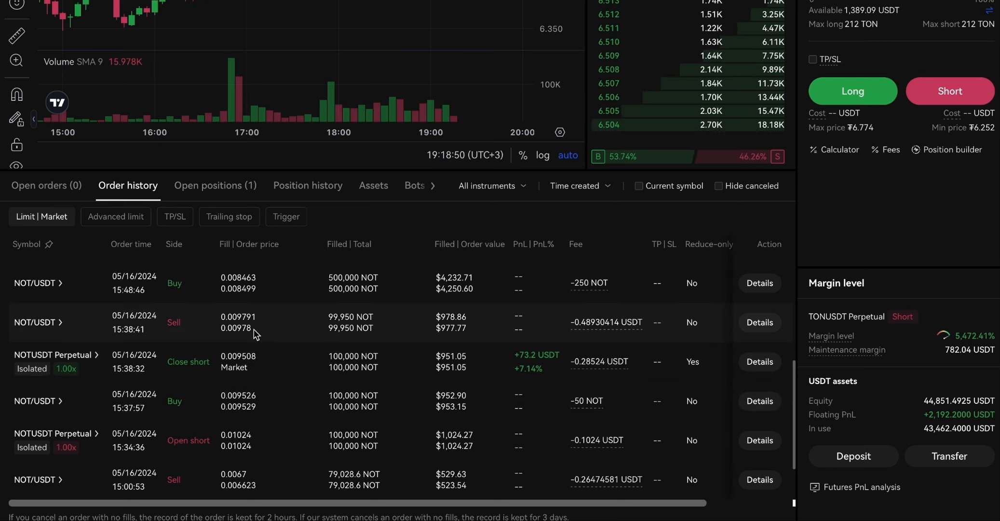
{"action": "mouse_move", "coordinate": [541, 383]}
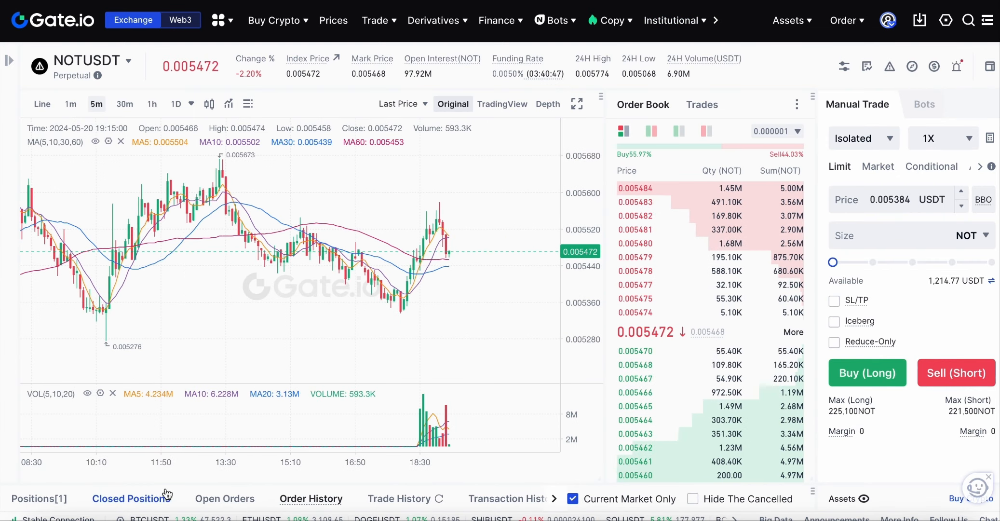
Step: Show Gate.io's full perpetual futures order history with the 16 May NOT short orders
{"action": "left_click", "coordinate": [496, 20]}
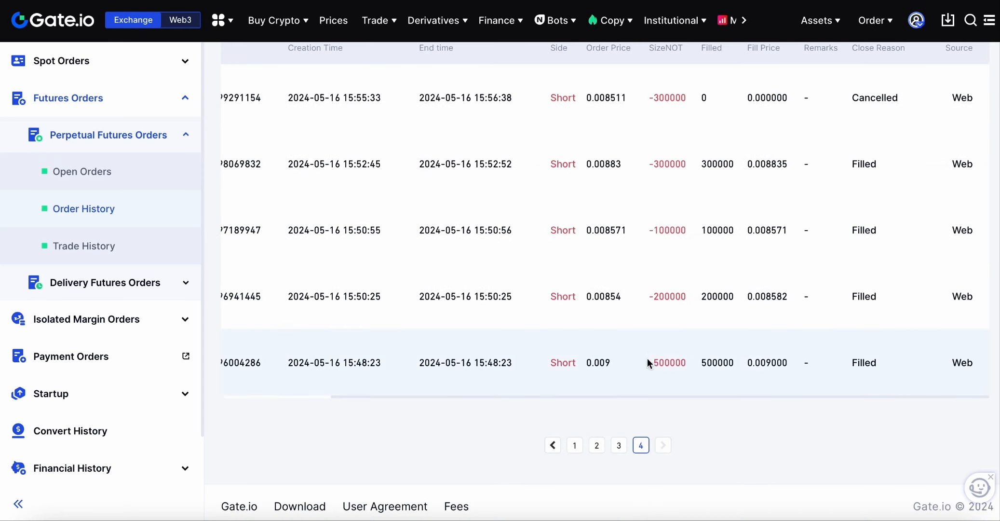
{"action": "mouse_move", "coordinate": [593, 430]}
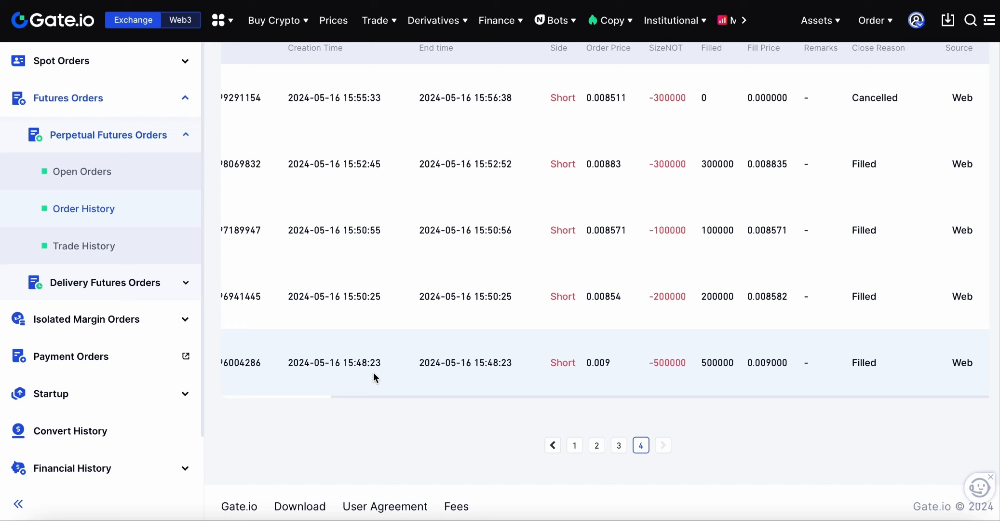
{"action": "mouse_move", "coordinate": [568, 351]}
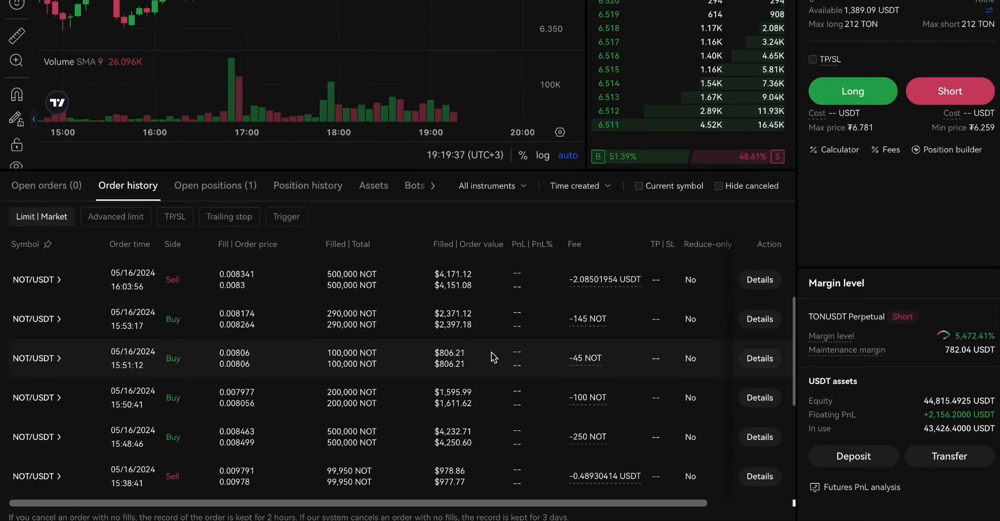
{"action": "mouse_move", "coordinate": [410, 460]}
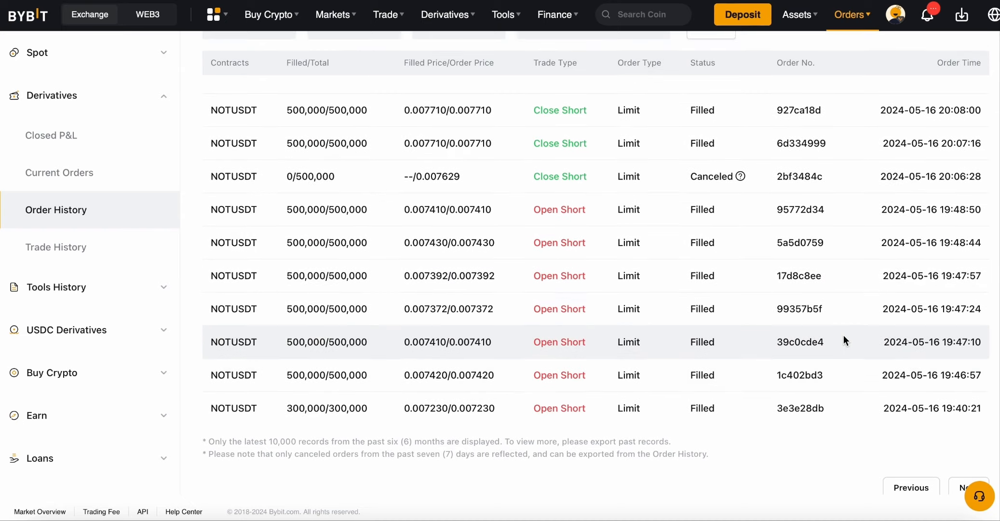
Step: Switch Bybit's Orders page from NOTUSDT derivatives to the NOT/USDT spot order history
{"action": "left_click", "coordinate": [35, 52]}
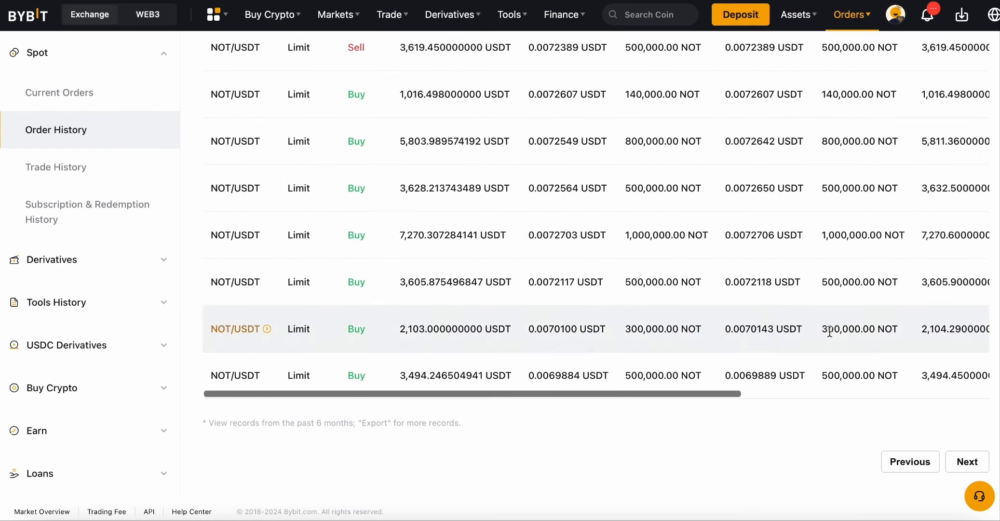
{"action": "mouse_move", "coordinate": [874, 371]}
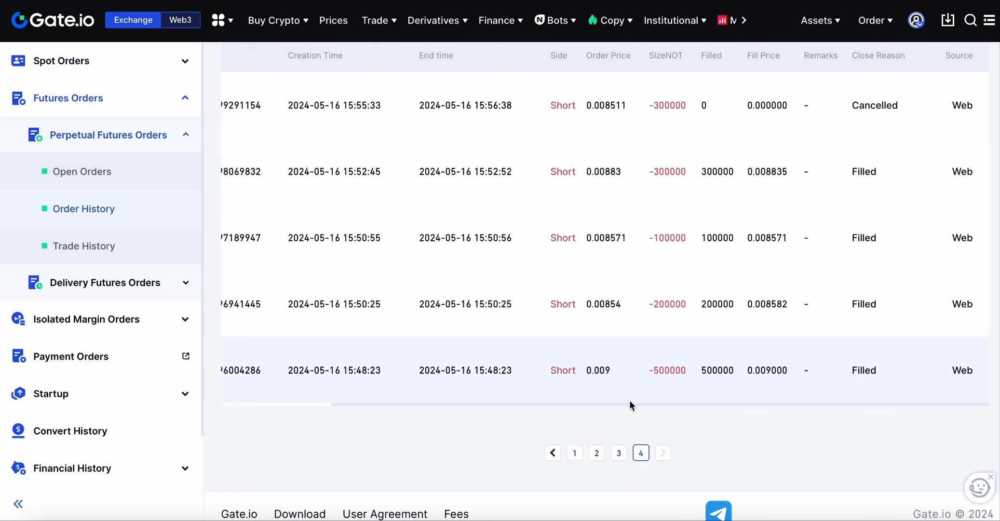
Step: Show page 3 of Gate.io's perpetual futures history with the 16 May NOT short orders
{"action": "scroll", "scroll_direction": "up", "scroll_amount": 3}
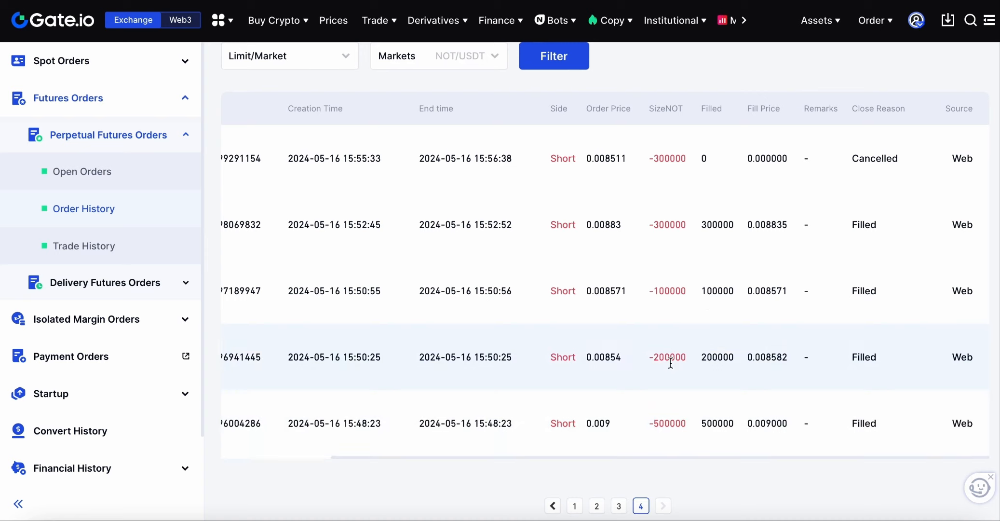
{"action": "mouse_move", "coordinate": [671, 175]}
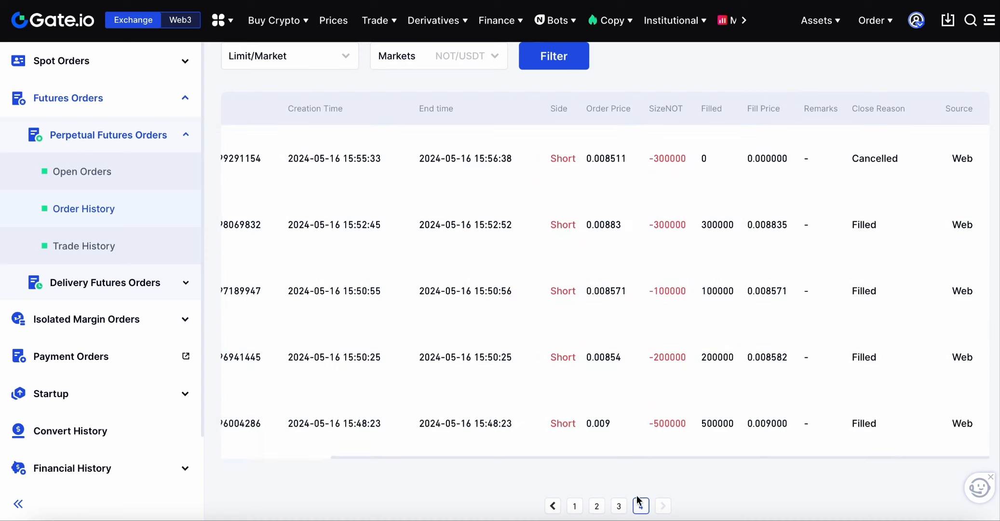
{"action": "left_click", "coordinate": [618, 505]}
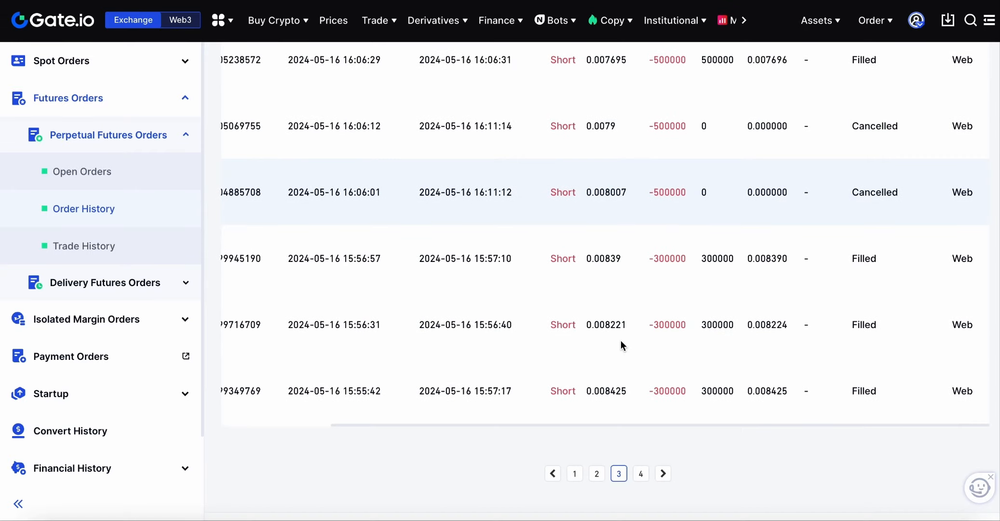
{"action": "scroll", "scroll_direction": "up", "scroll_amount": 3}
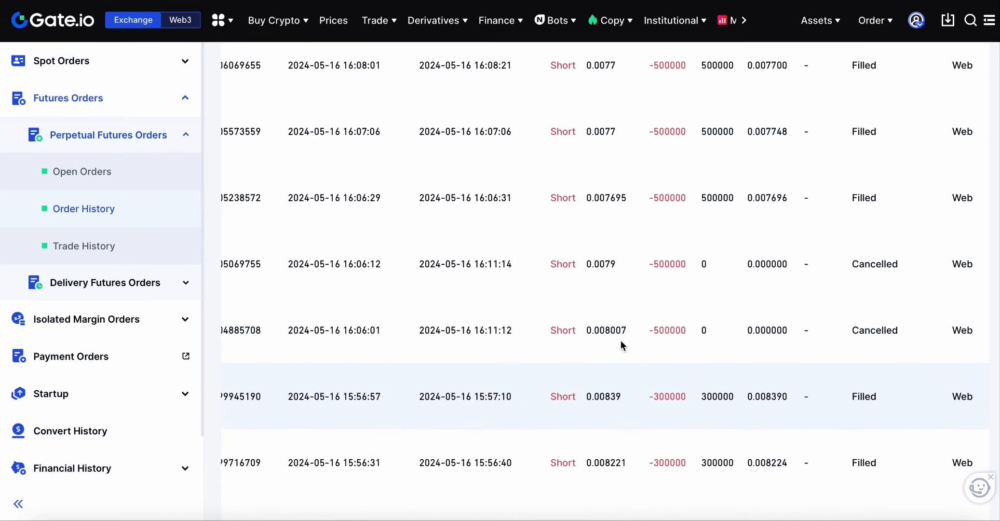
{"action": "scroll", "scroll_direction": "up", "scroll_amount": 3}
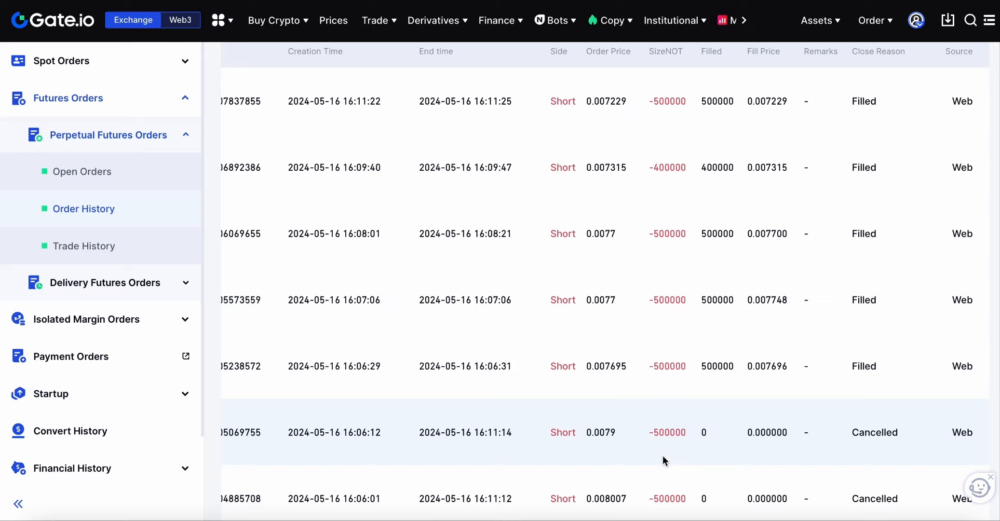
{"action": "scroll", "scroll_direction": "down", "scroll_amount": 3}
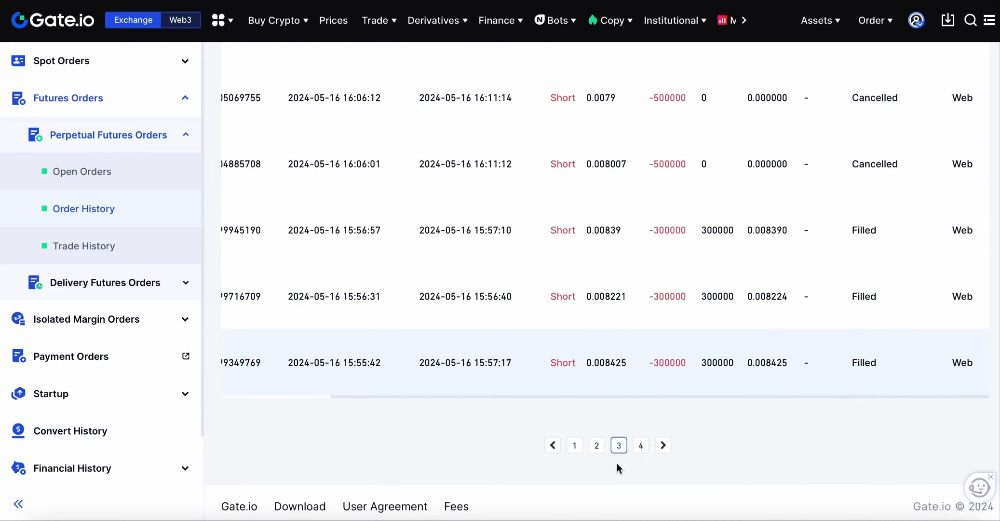
Step: Compare page 2 with page 3 of the futures orders, then switch over to the OKX tab
{"action": "left_click", "coordinate": [596, 444]}
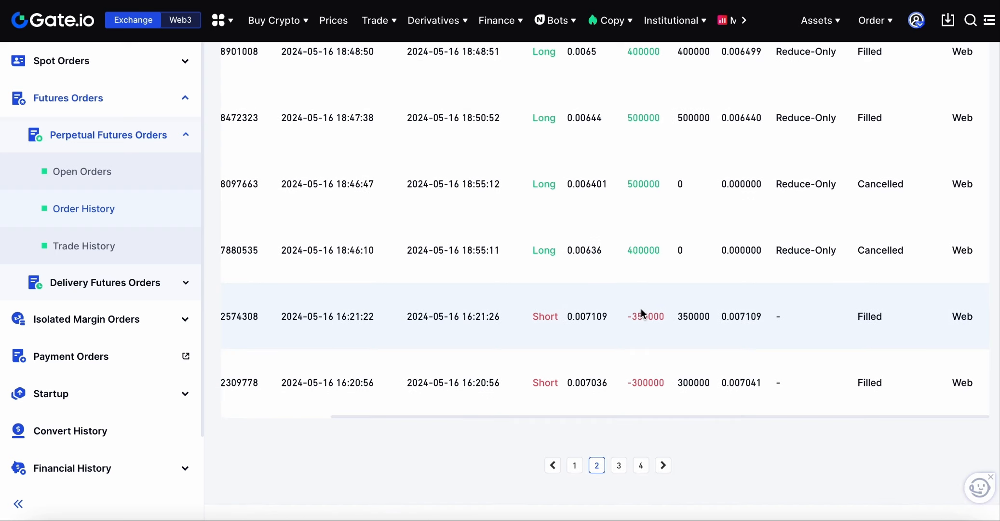
{"action": "left_click", "coordinate": [618, 465]}
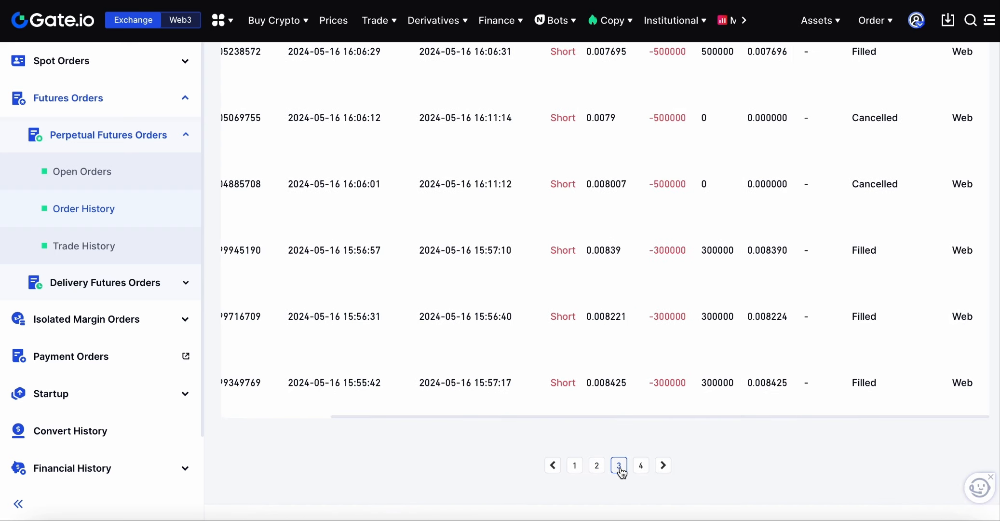
{"action": "mouse_move", "coordinate": [619, 470]}
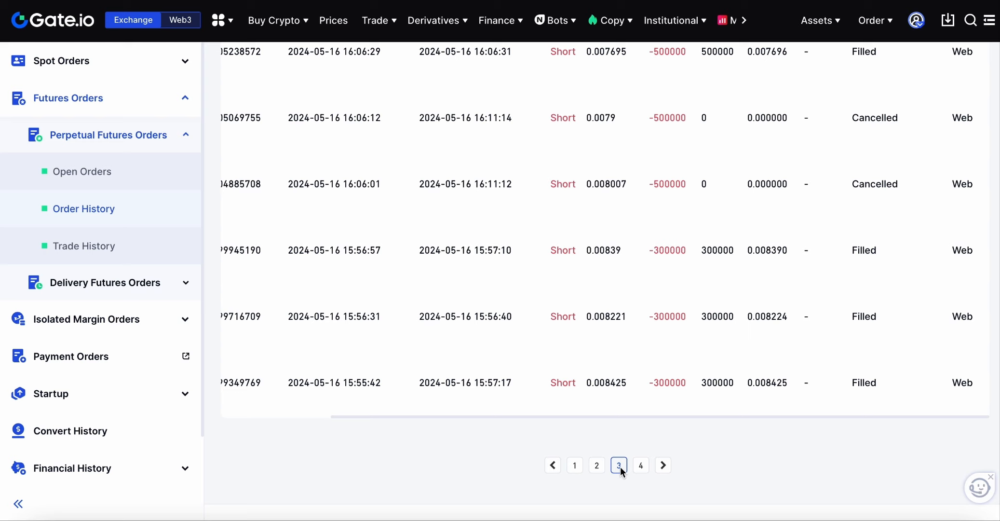
{"action": "mouse_move", "coordinate": [666, 290]}
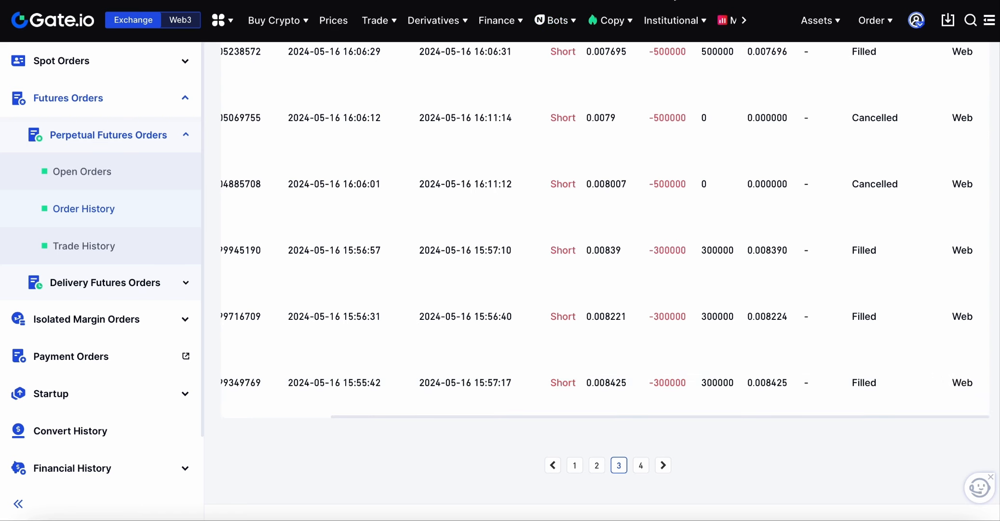
{"action": "left_click", "coordinate": [671, 20]}
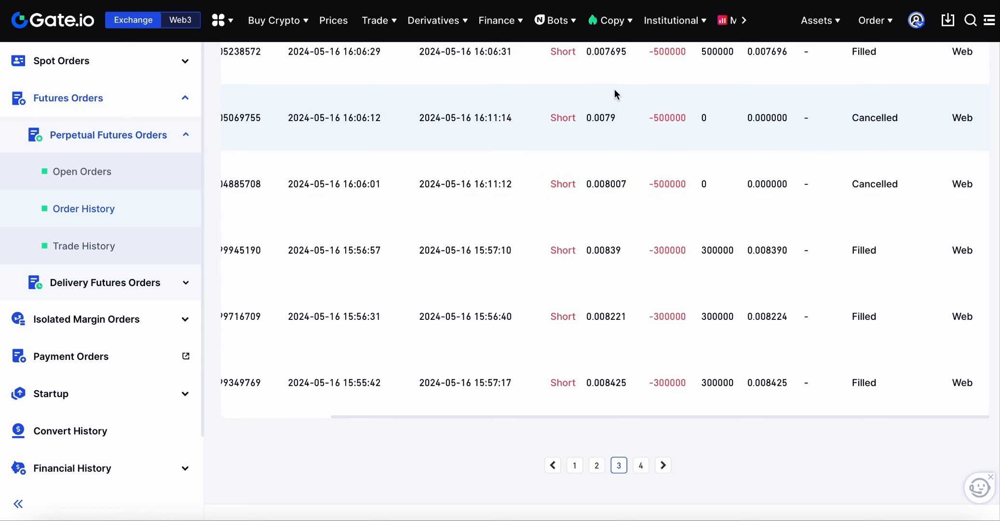
{"action": "left_click", "coordinate": [72, 467]}
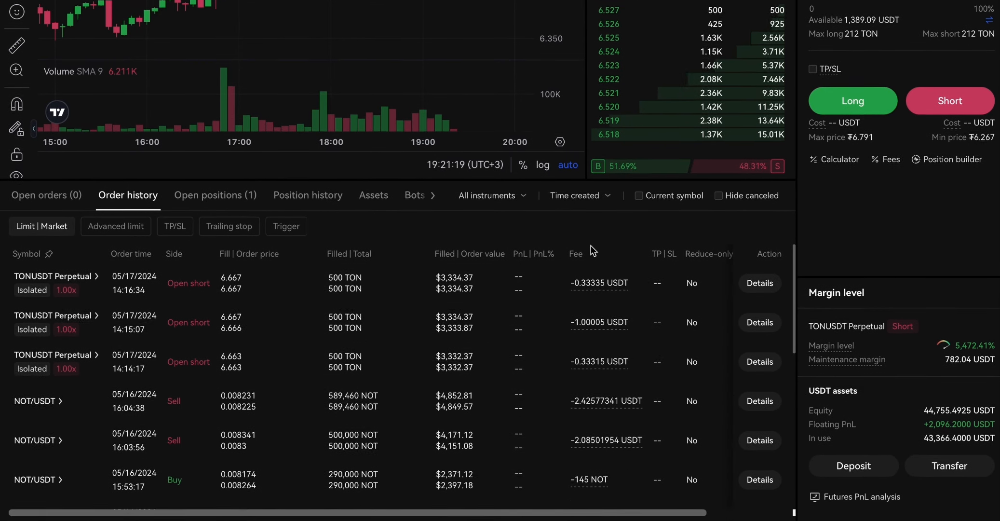
Step: Scroll to OKX's order history panel listing the 16 May NOT/USDT sells and buy
{"action": "scroll", "scroll_direction": "down", "scroll_amount": 3}
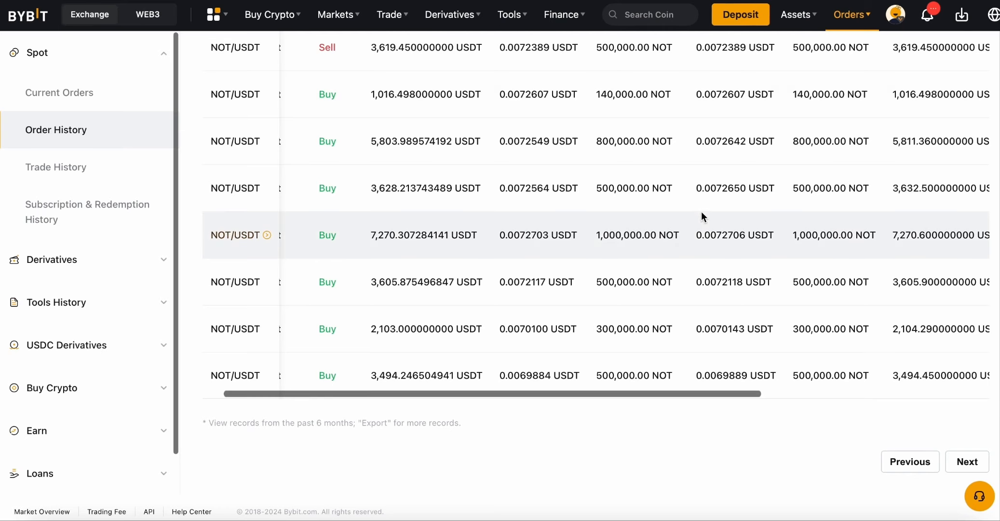
Step: Advance Bybit's NOT/USDT spot order history two pages forward and scan the full table width
{"action": "scroll", "scroll_direction": "right", "scroll_amount": 3}
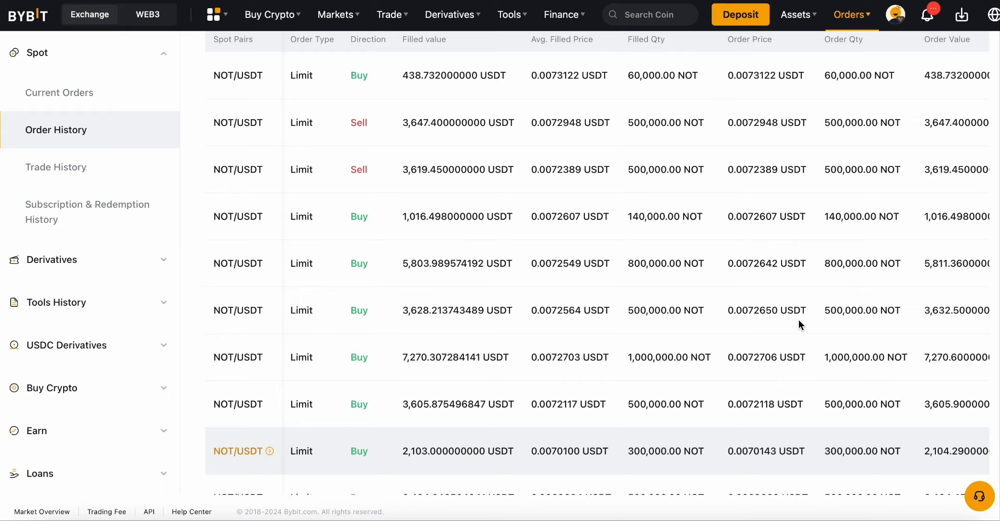
{"action": "scroll", "scroll_direction": "down", "scroll_amount": 3}
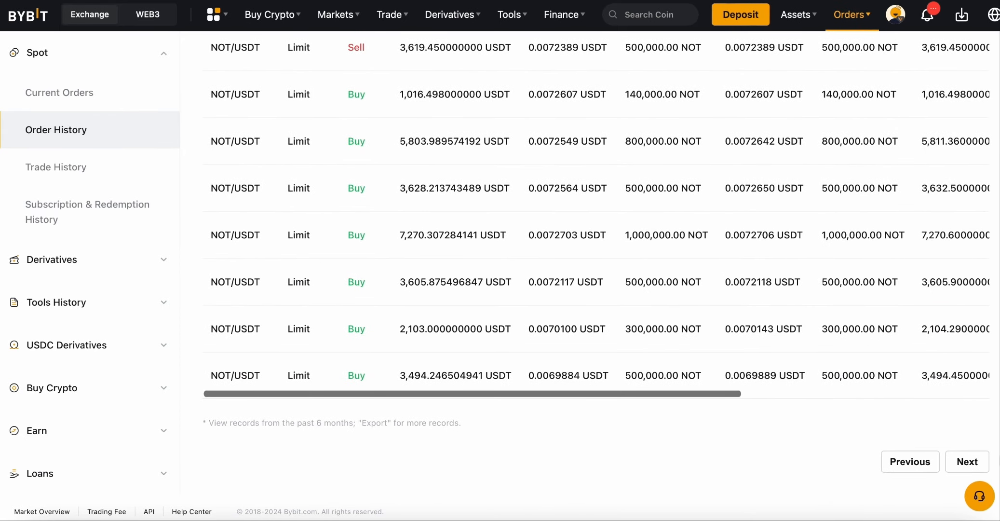
{"action": "left_click", "coordinate": [965, 460]}
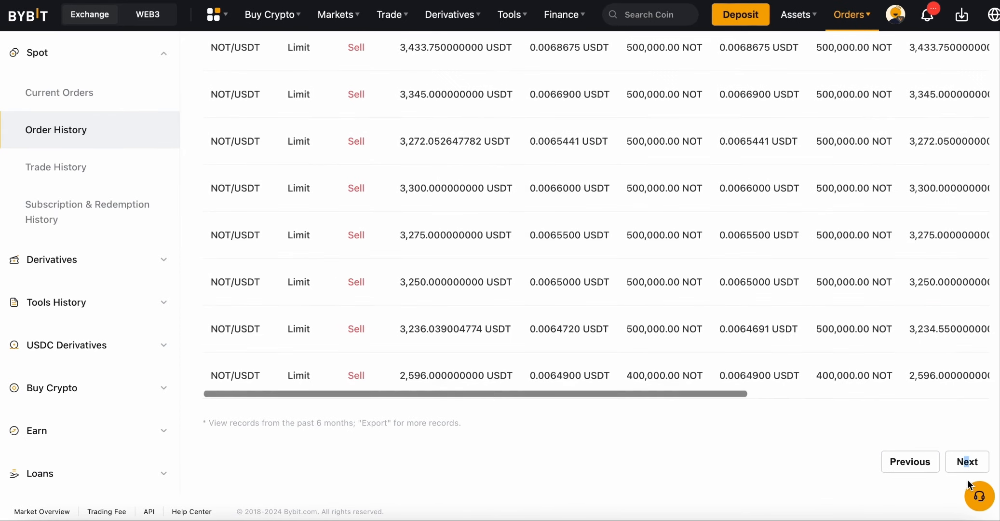
{"action": "left_click", "coordinate": [967, 462]}
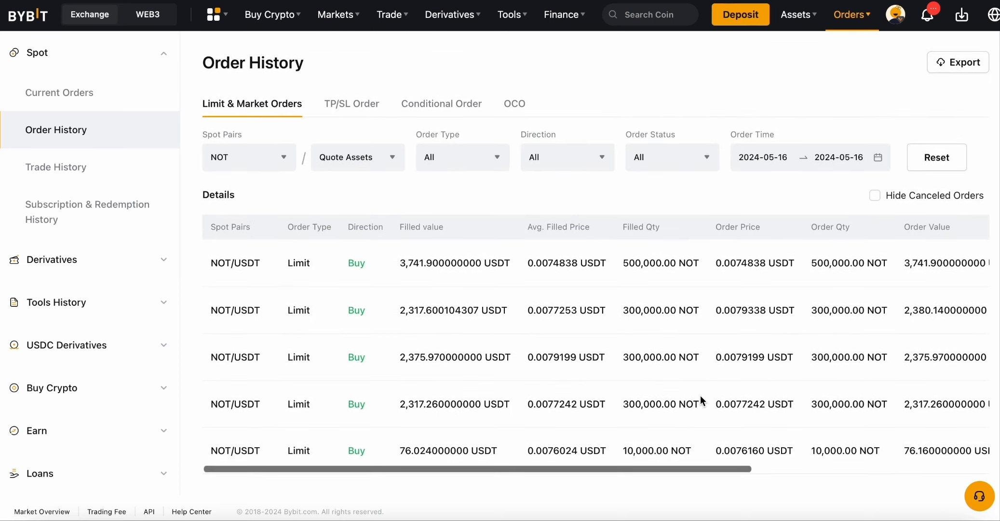
{"action": "scroll", "scroll_direction": "down", "scroll_amount": 3}
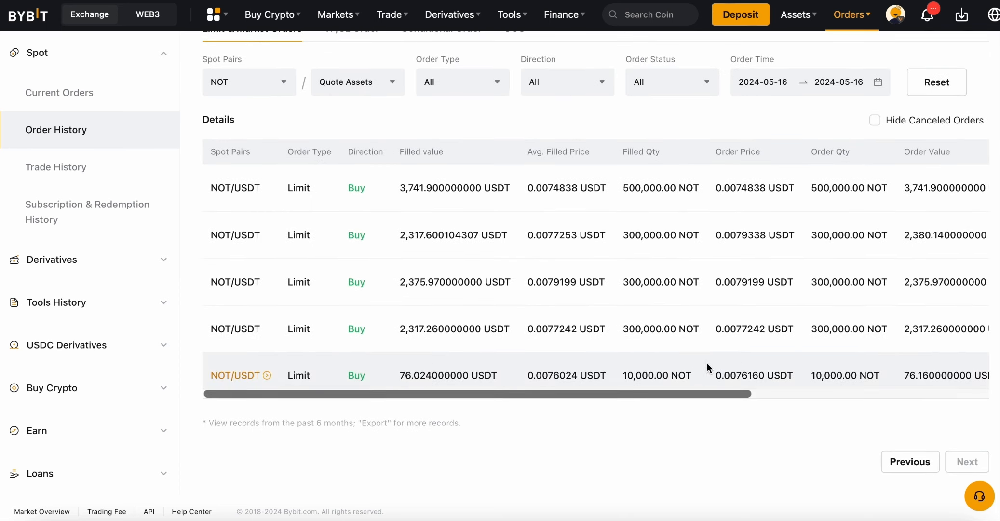
{"action": "scroll", "scroll_direction": "right", "scroll_amount": 3}
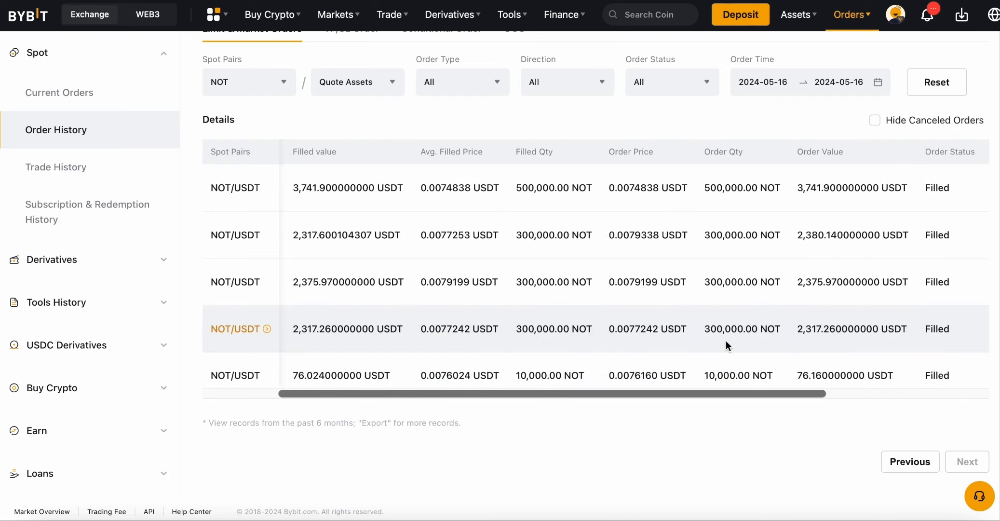
{"action": "scroll", "scroll_direction": "right", "scroll_amount": 3}
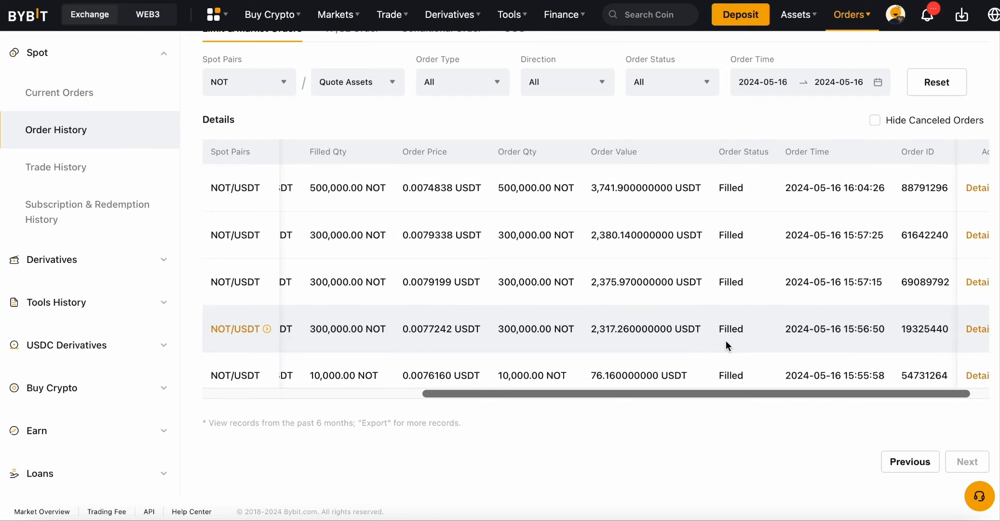
{"action": "scroll", "scroll_direction": "left", "scroll_amount": 3}
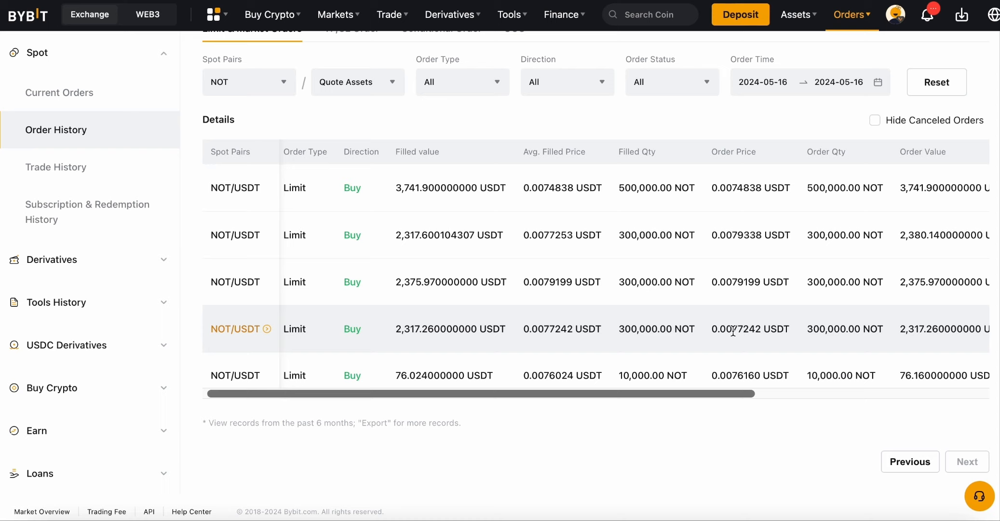
{"action": "scroll", "scroll_direction": "right", "scroll_amount": 3}
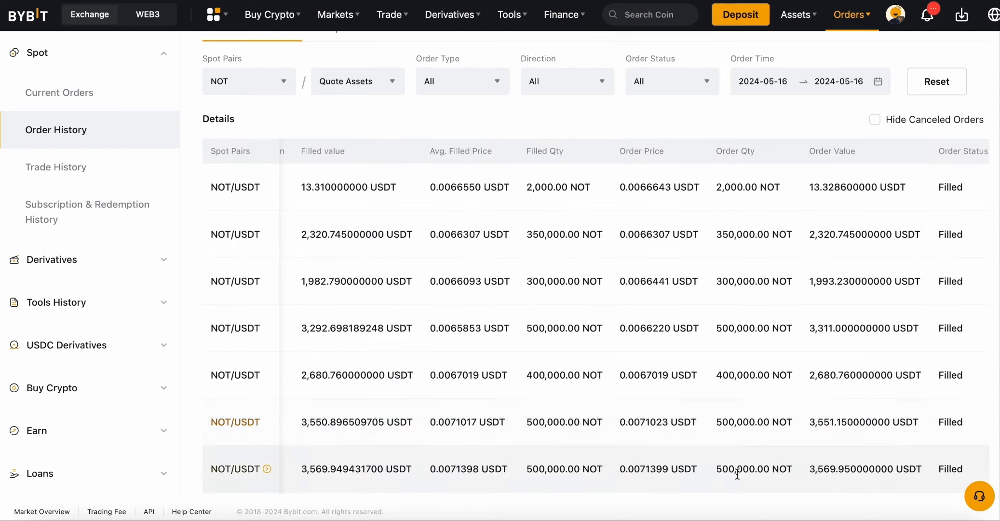
Step: Step back one page, then return to the final page of five filled NOT/USDT buys from 15:55 to 16:04
{"action": "scroll", "scroll_direction": "down", "scroll_amount": 3}
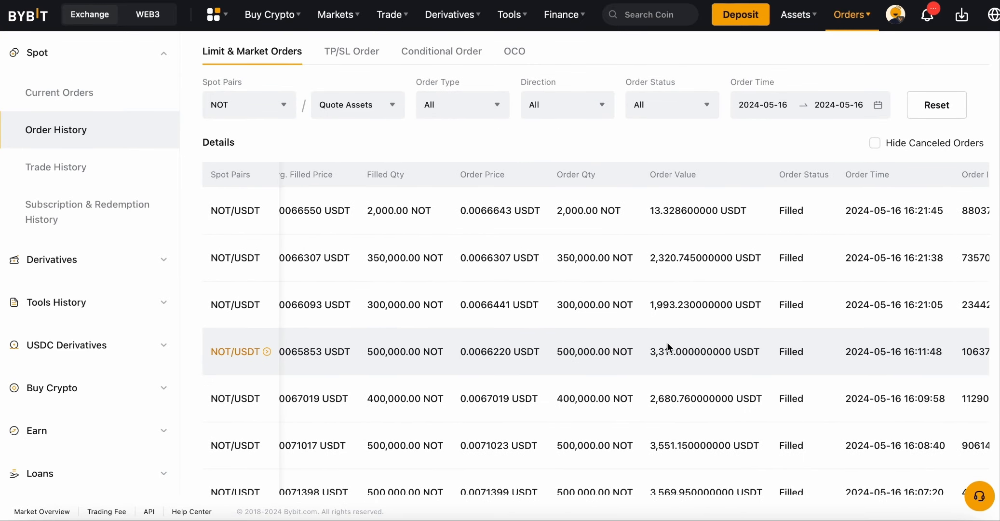
{"action": "scroll", "scroll_direction": "down", "scroll_amount": 3}
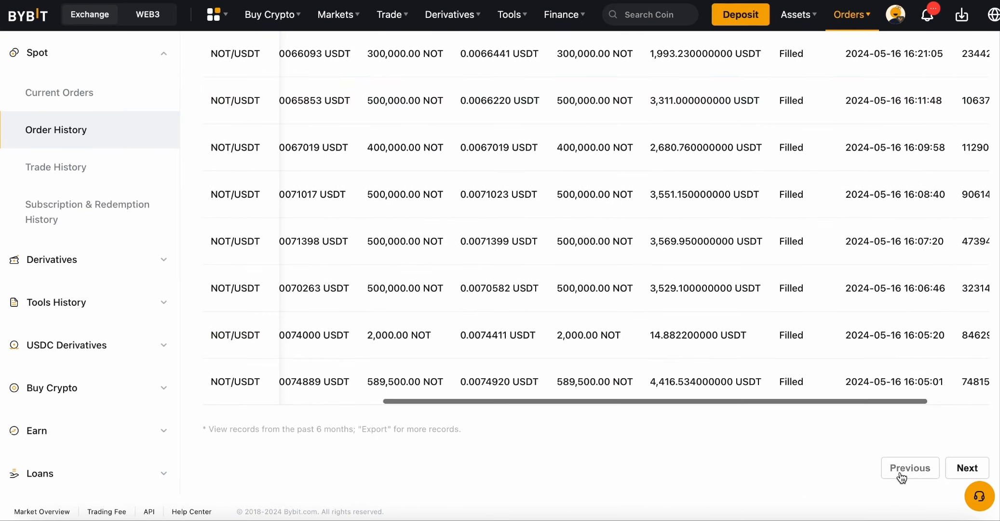
{"action": "left_click", "coordinate": [909, 467]}
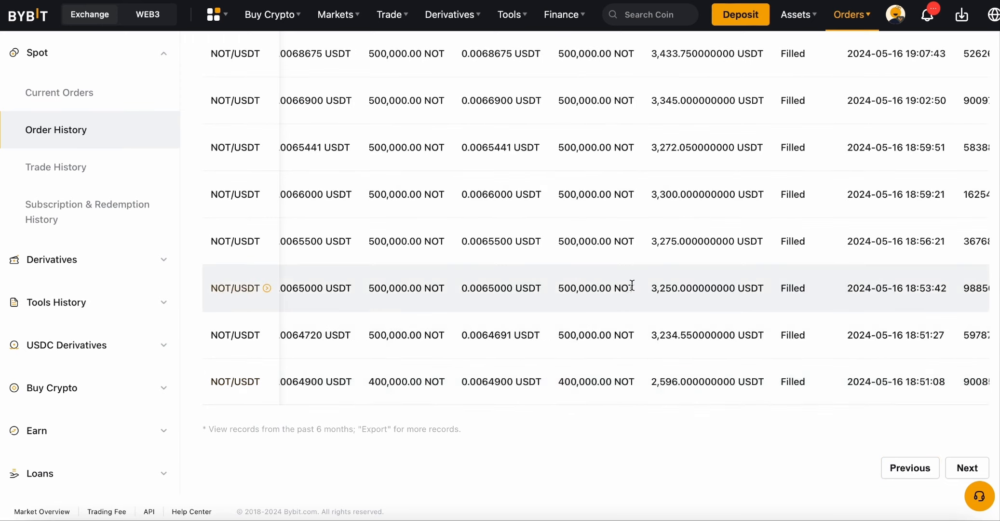
{"action": "scroll", "scroll_direction": "right", "scroll_amount": 3}
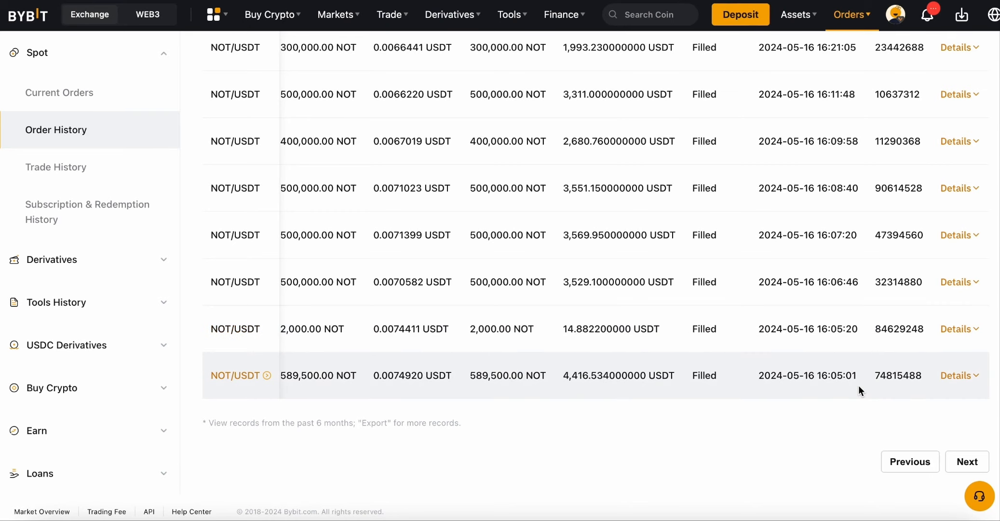
{"action": "left_click", "coordinate": [966, 461]}
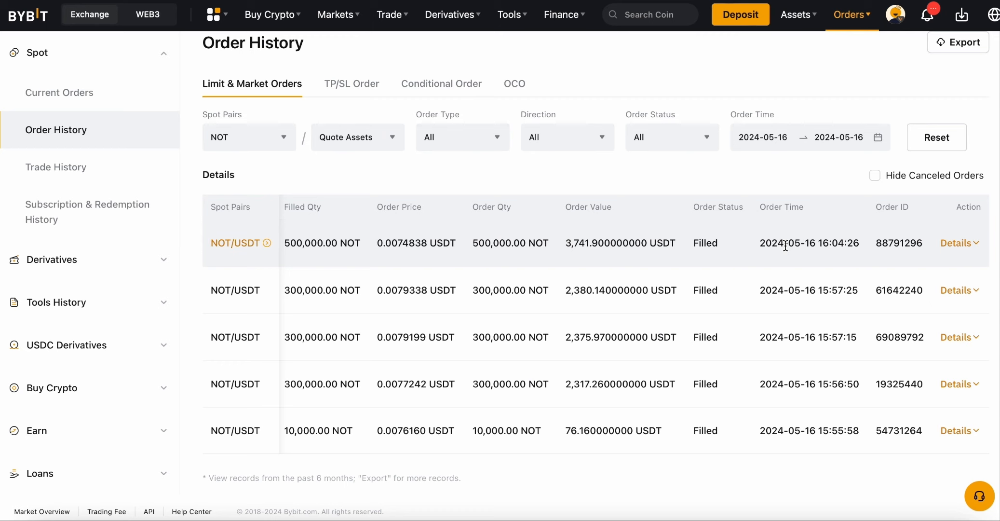
{"action": "scroll", "scroll_direction": "down", "scroll_amount": 3}
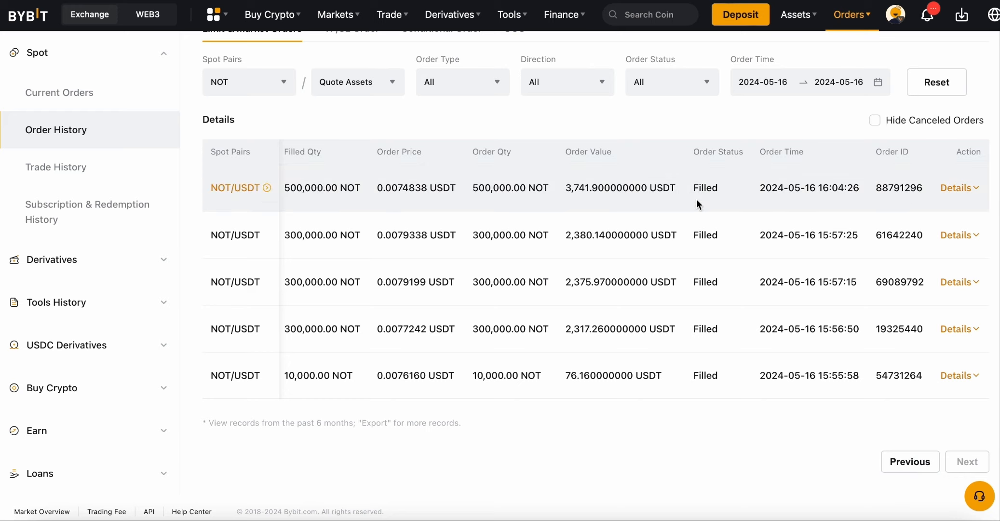
{"action": "mouse_move", "coordinate": [419, 200]}
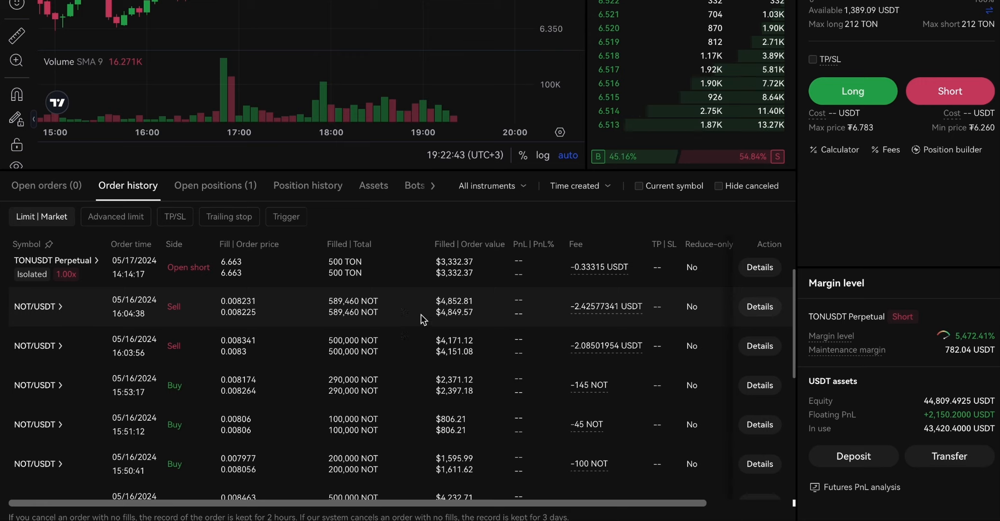
{"action": "mouse_move", "coordinate": [255, 330]}
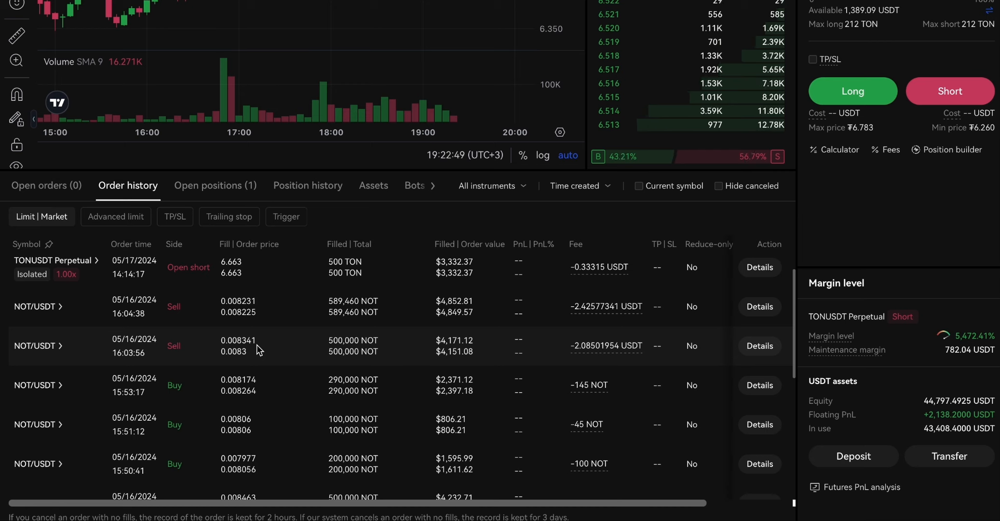
{"action": "mouse_move", "coordinate": [507, 73]}
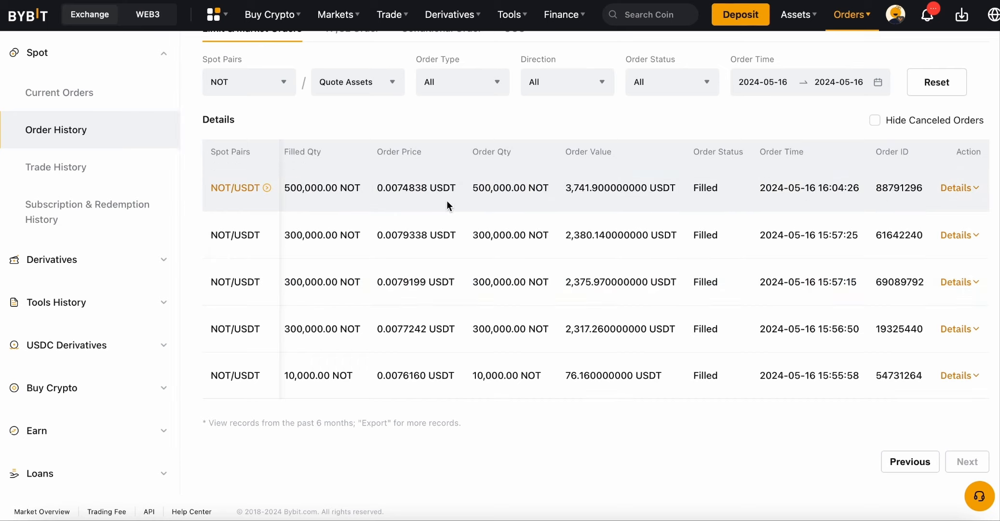
{"action": "mouse_move", "coordinate": [409, 202]}
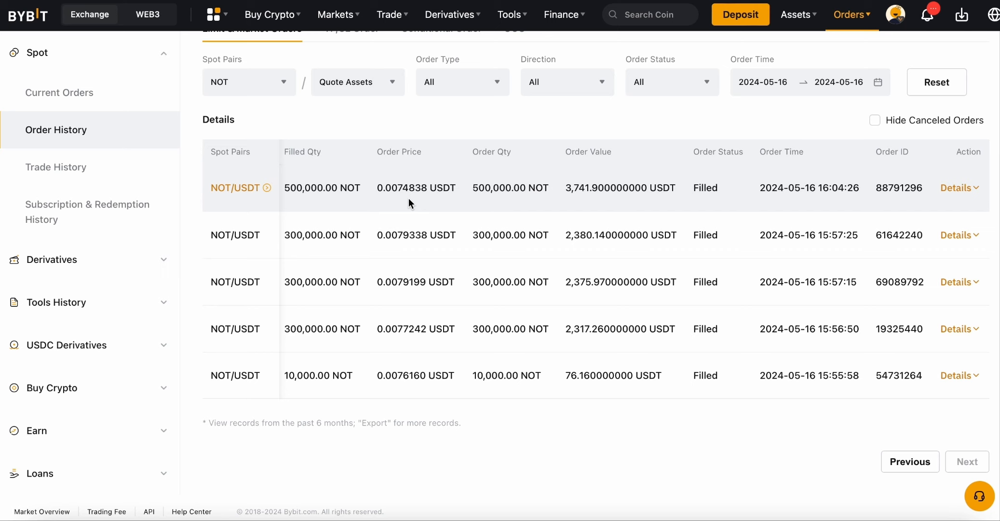
{"action": "mouse_move", "coordinate": [907, 454]}
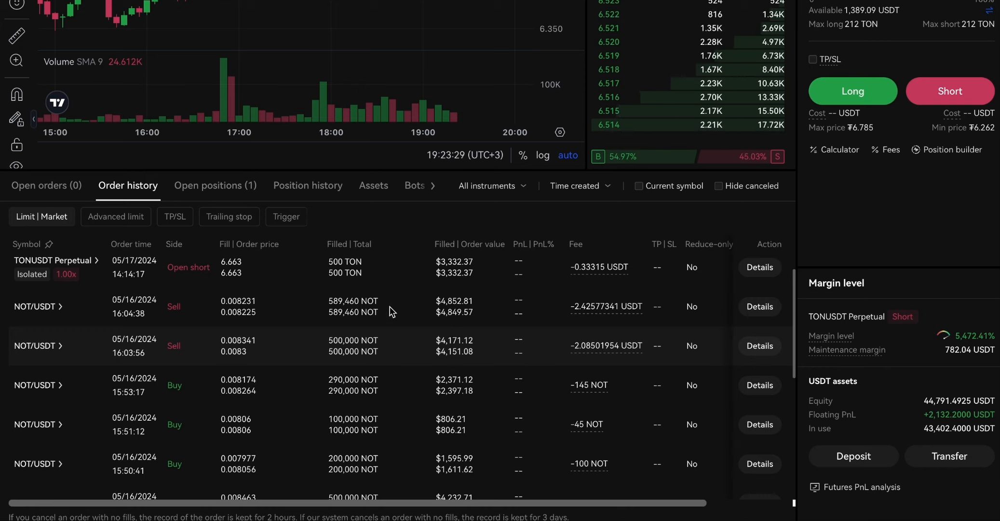
{"action": "mouse_move", "coordinate": [414, 83]}
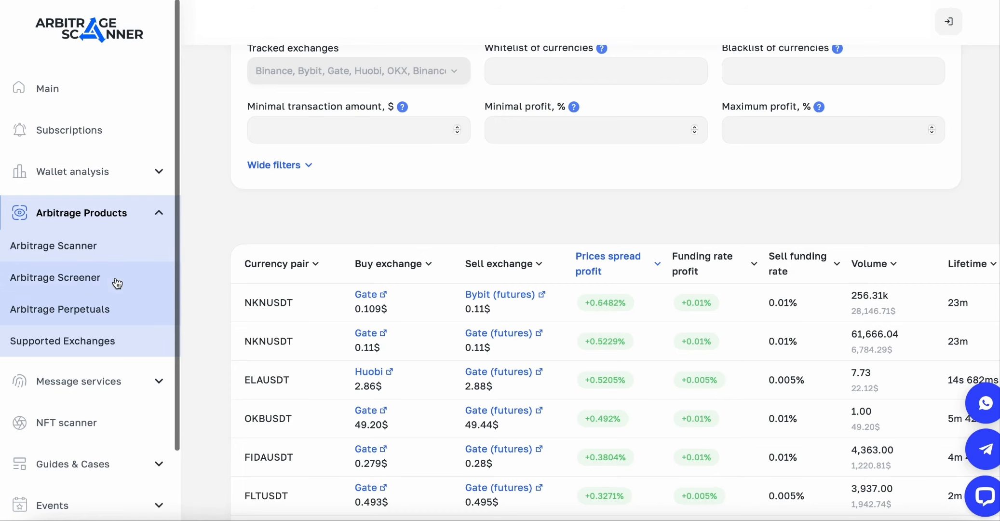
Step: Go to the Arbitrage Screener page and activate the Whitelist of currencies field
{"action": "left_click", "coordinate": [55, 277]}
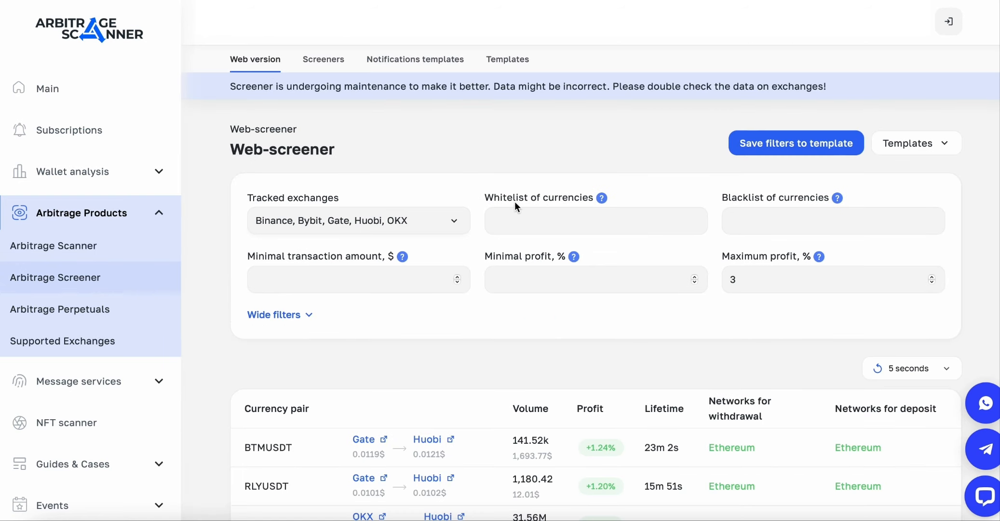
{"action": "left_click", "coordinate": [595, 221]}
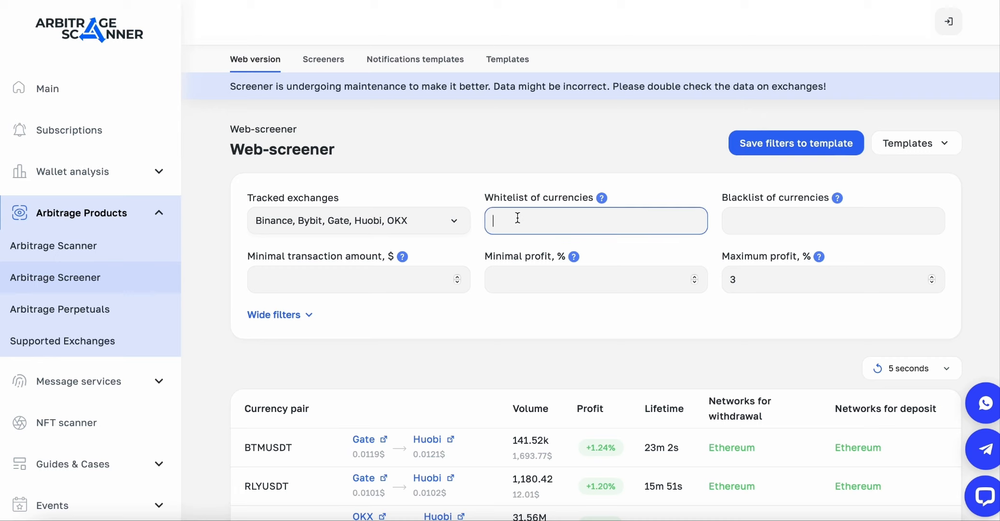
{"action": "mouse_move", "coordinate": [737, 284]}
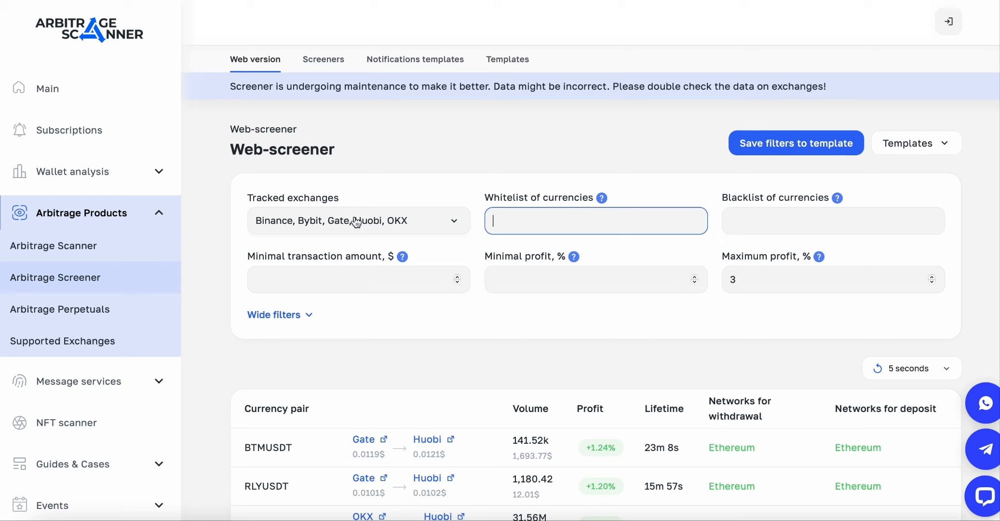
{"action": "mouse_move", "coordinate": [550, 99]}
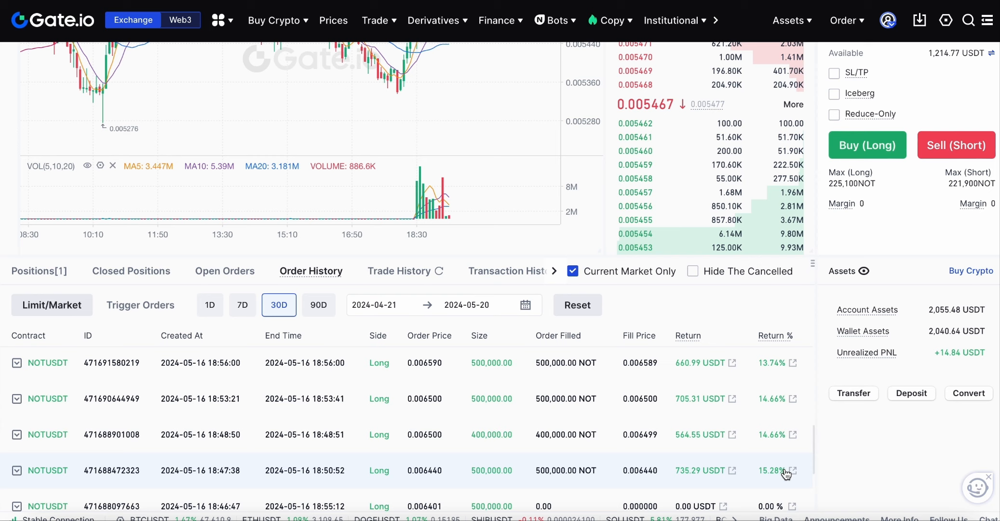
{"action": "mouse_move", "coordinate": [271, 464]}
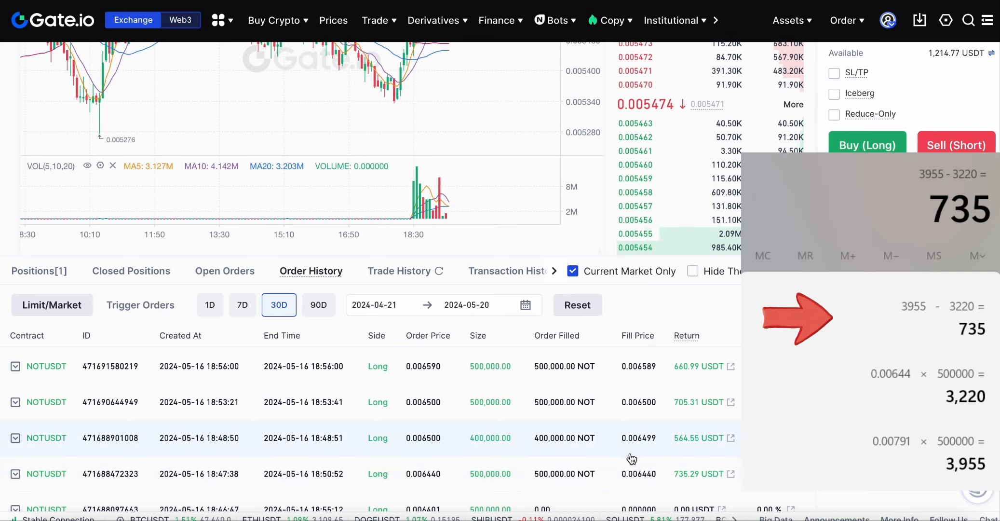
{"action": "mouse_move", "coordinate": [432, 465]}
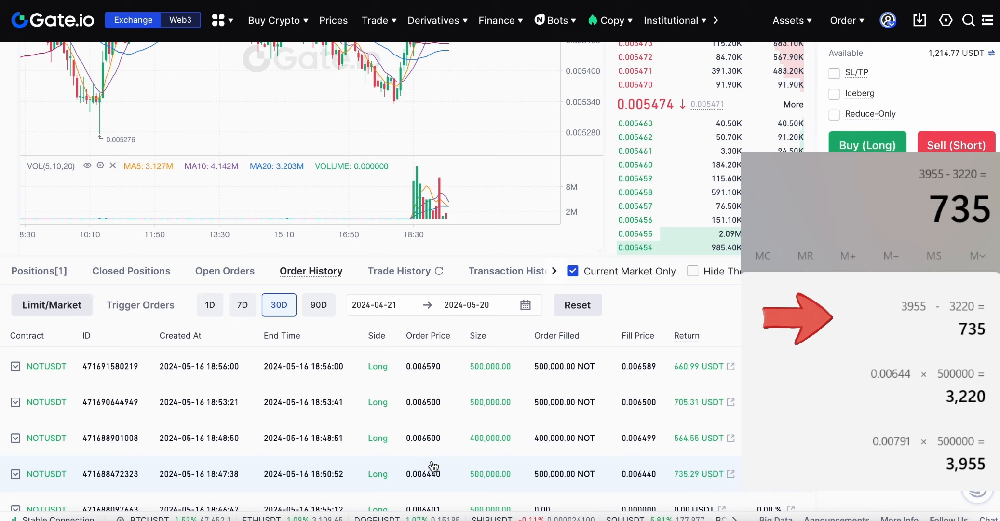
{"action": "mouse_move", "coordinate": [393, 481]}
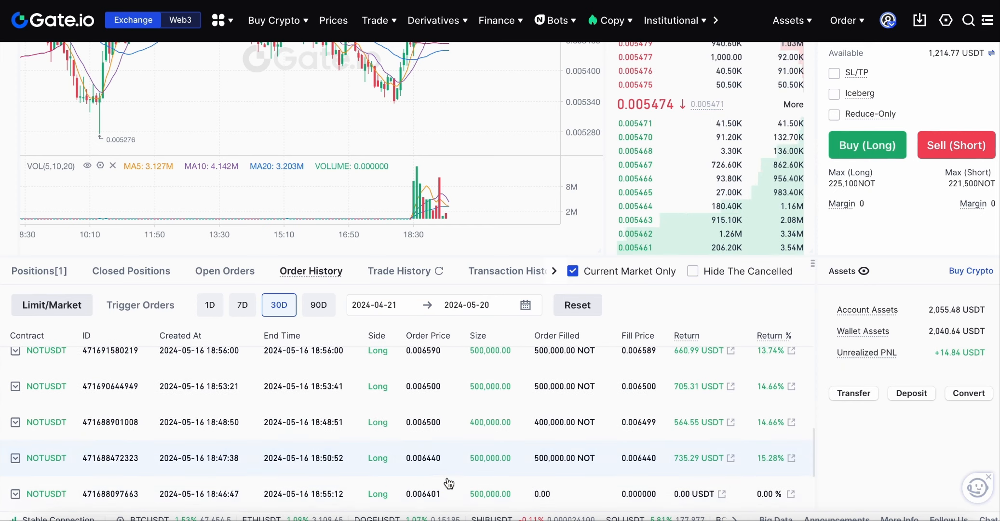
{"action": "mouse_move", "coordinate": [421, 468]}
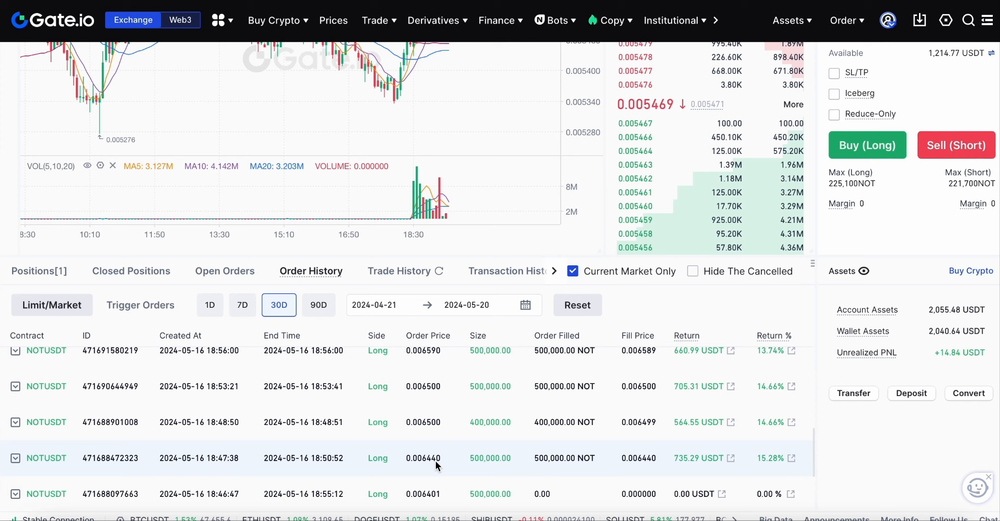
{"action": "mouse_move", "coordinate": [314, 472]}
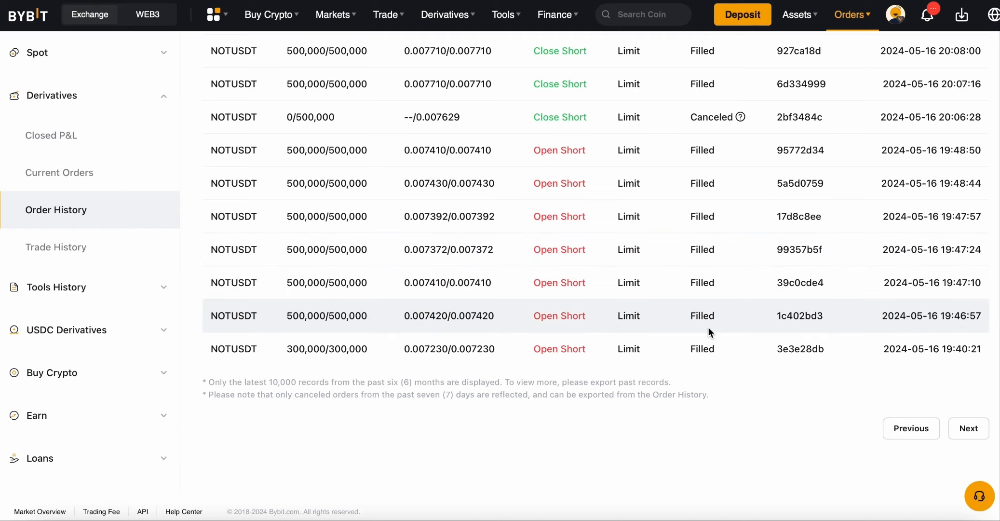
Step: Review the NOT/USDT spot sells in Bybit's spot order history, paging forward and back
{"action": "scroll", "scroll_direction": "up", "scroll_amount": 3}
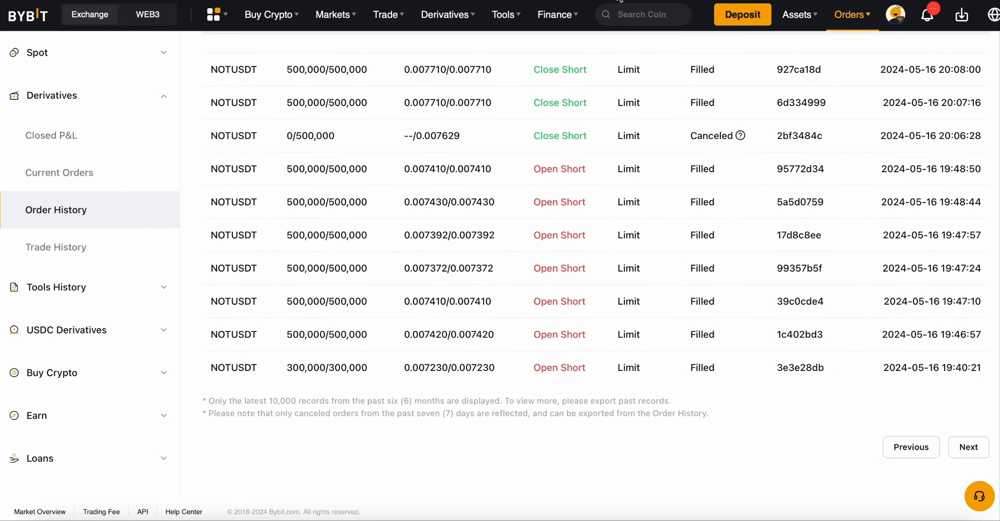
{"action": "left_click", "coordinate": [38, 52]}
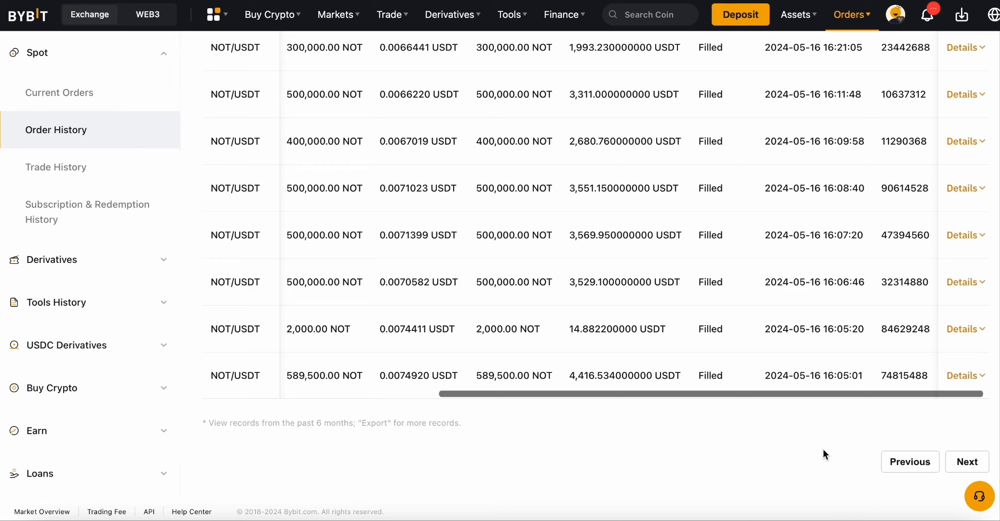
{"action": "left_click", "coordinate": [966, 460]}
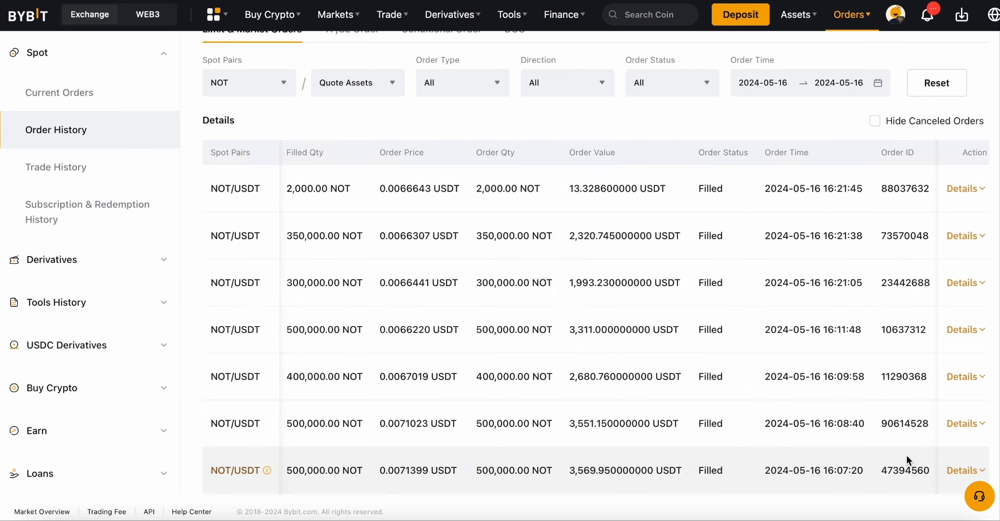
{"action": "scroll", "scroll_direction": "down", "scroll_amount": 3}
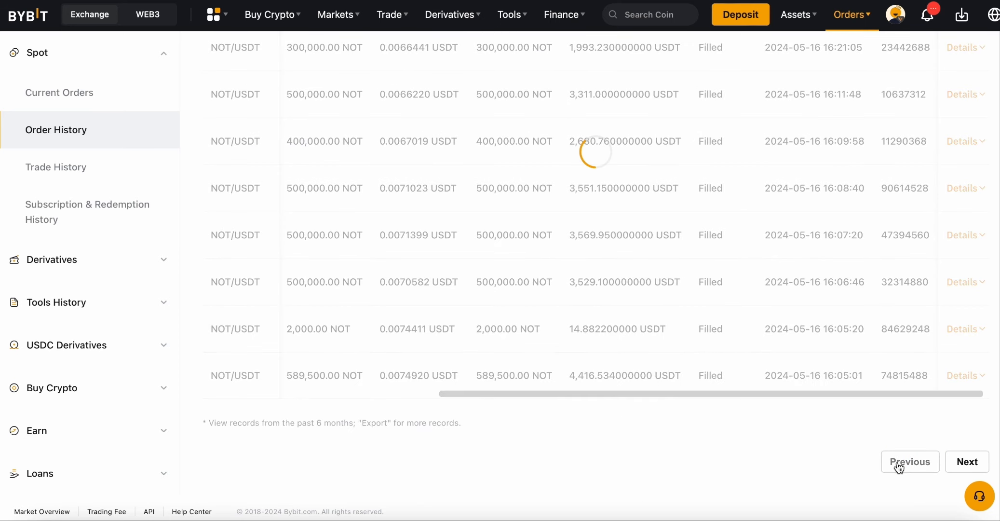
{"action": "left_click", "coordinate": [909, 461]}
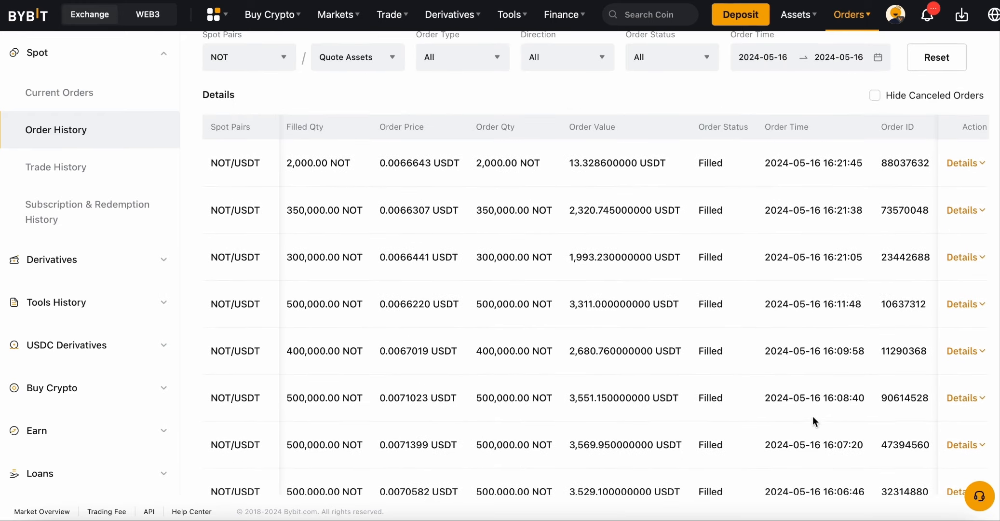
{"action": "scroll", "scroll_direction": "down", "scroll_amount": 3}
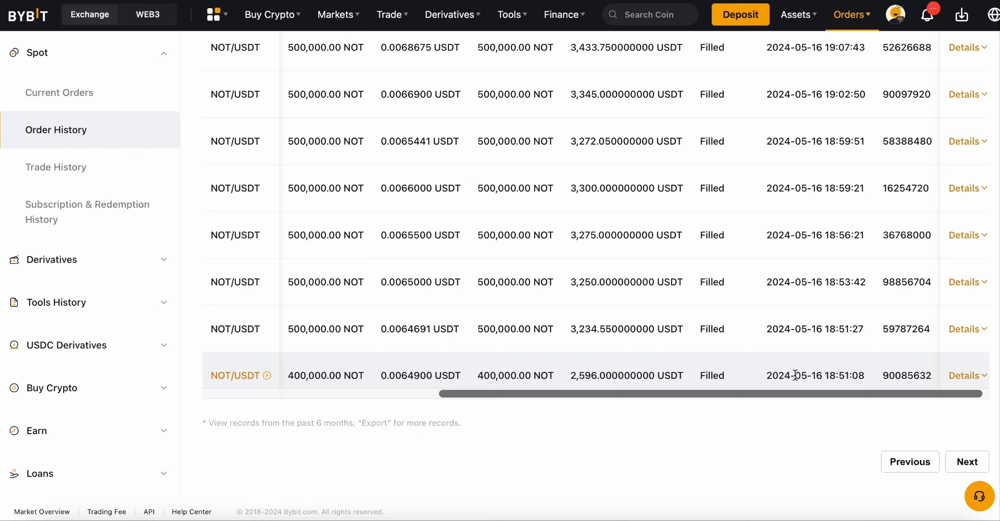
{"action": "mouse_move", "coordinate": [725, 282]}
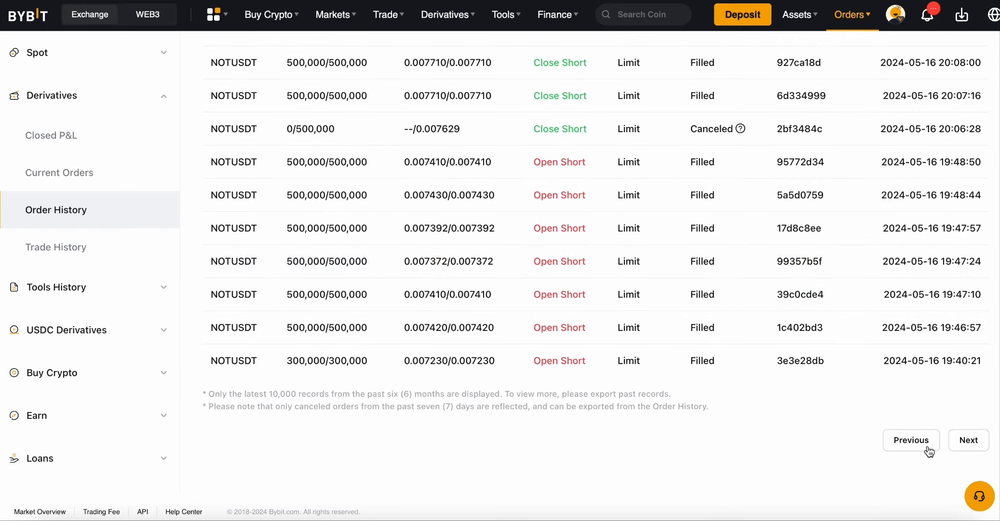
Step: Reach the last page of NOTUSDT perpetual orders showing three filled open shorts from 19:37–19:39
{"action": "left_click", "coordinate": [968, 439]}
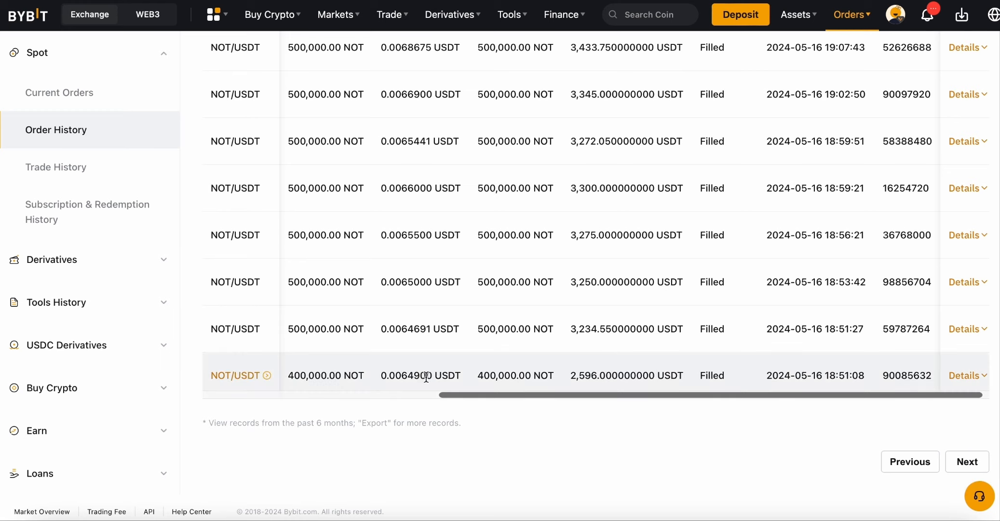
{"action": "scroll", "scroll_direction": "right", "scroll_amount": 3}
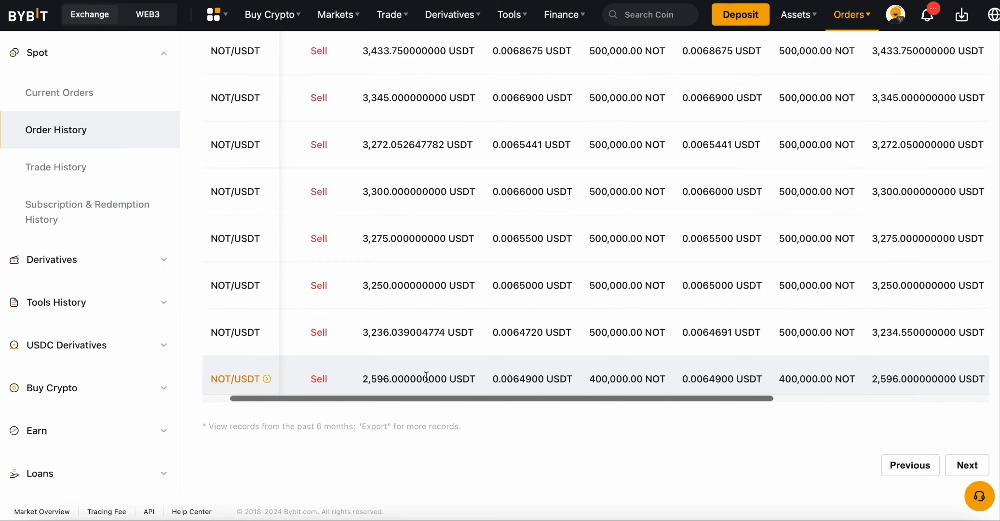
{"action": "scroll", "scroll_direction": "right", "scroll_amount": 3}
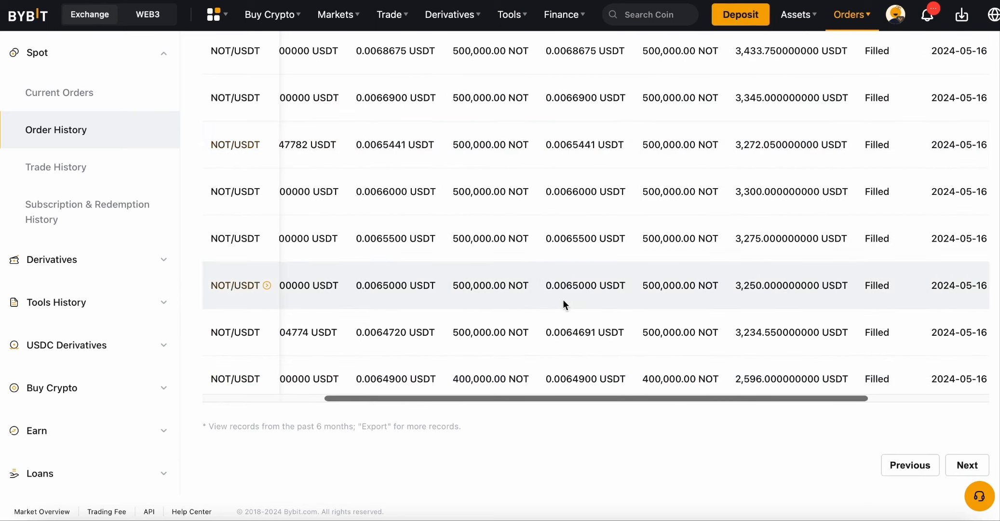
{"action": "scroll", "scroll_direction": "left", "scroll_amount": 3}
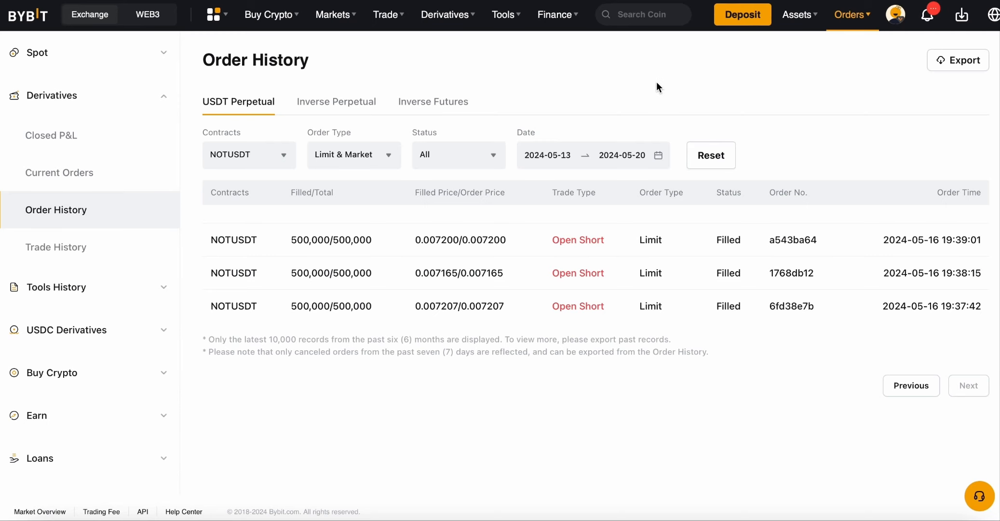
{"action": "mouse_move", "coordinate": [419, 145]}
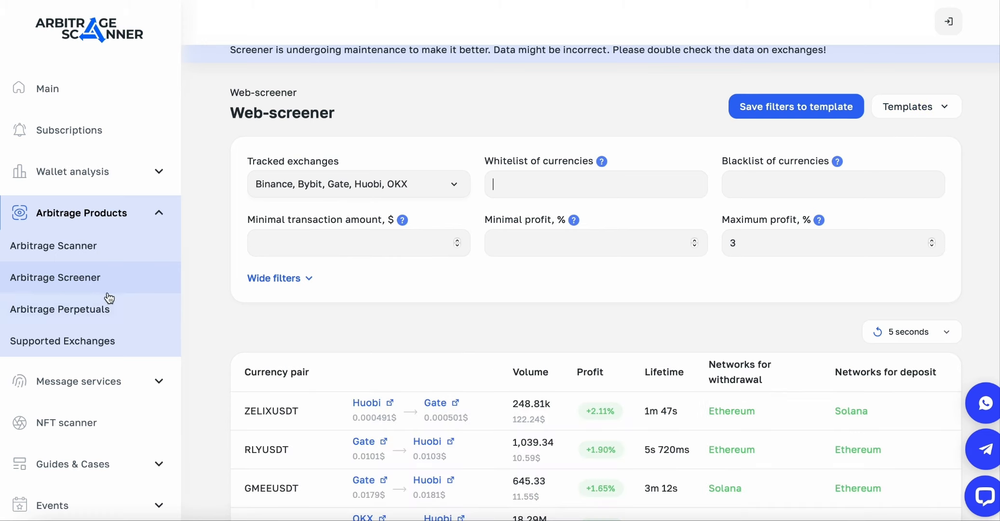
{"action": "left_click", "coordinate": [60, 310]}
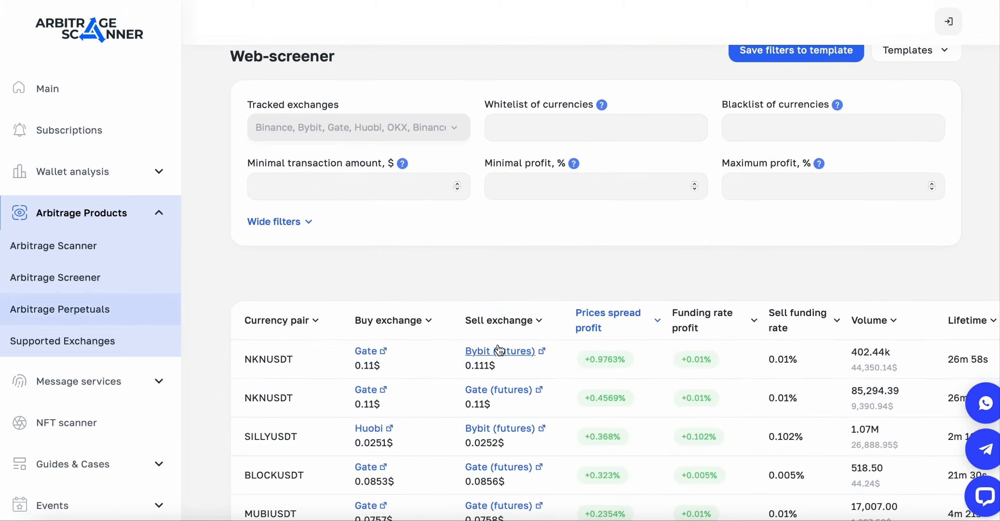
{"action": "mouse_move", "coordinate": [378, 340]}
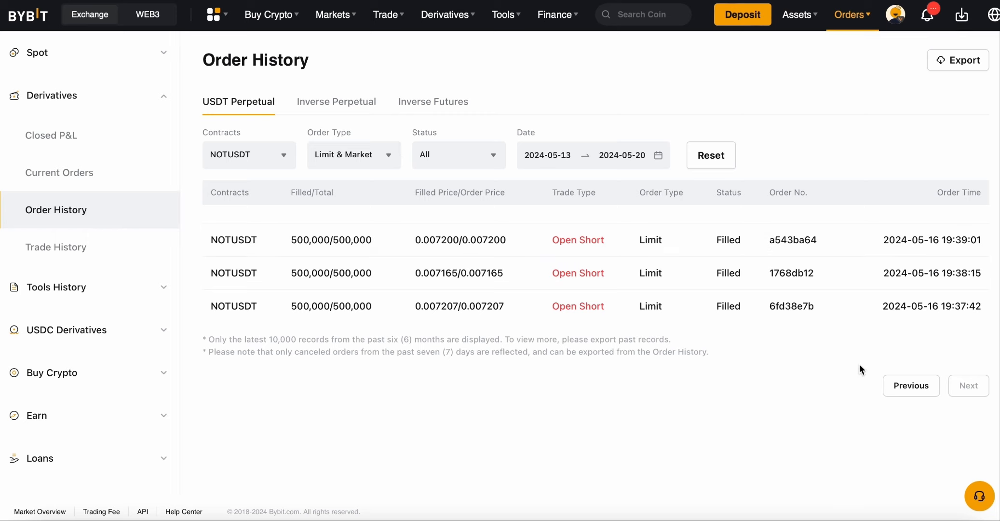
{"action": "mouse_move", "coordinate": [956, 311]}
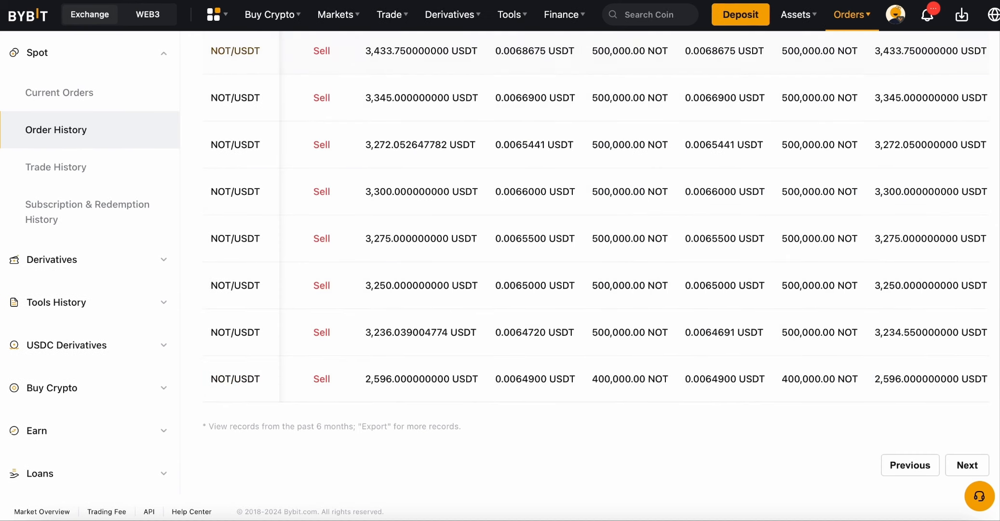
Step: Return to the USDT perpetual order history showing three filled NOTUSDT open shorts from 19:37–19:39
{"action": "left_click", "coordinate": [52, 259]}
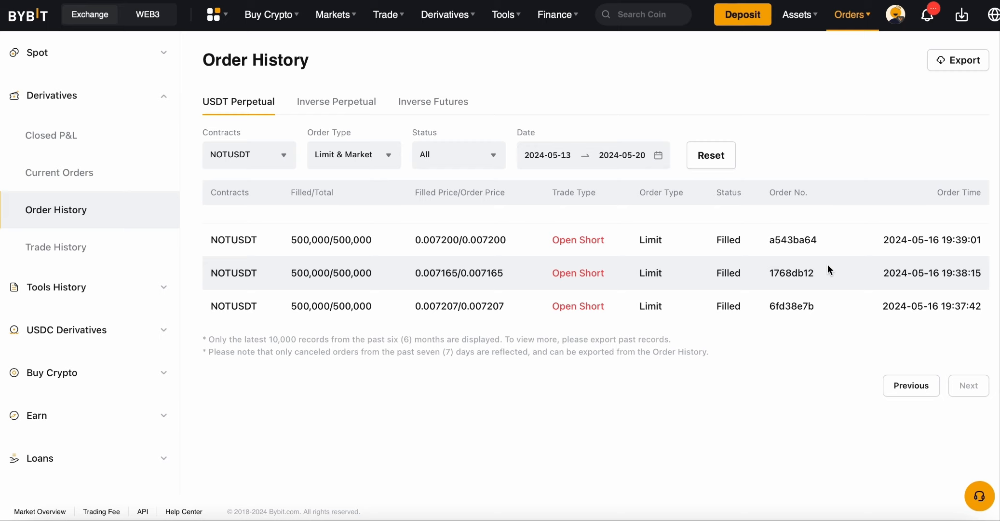
{"action": "mouse_move", "coordinate": [842, 241]}
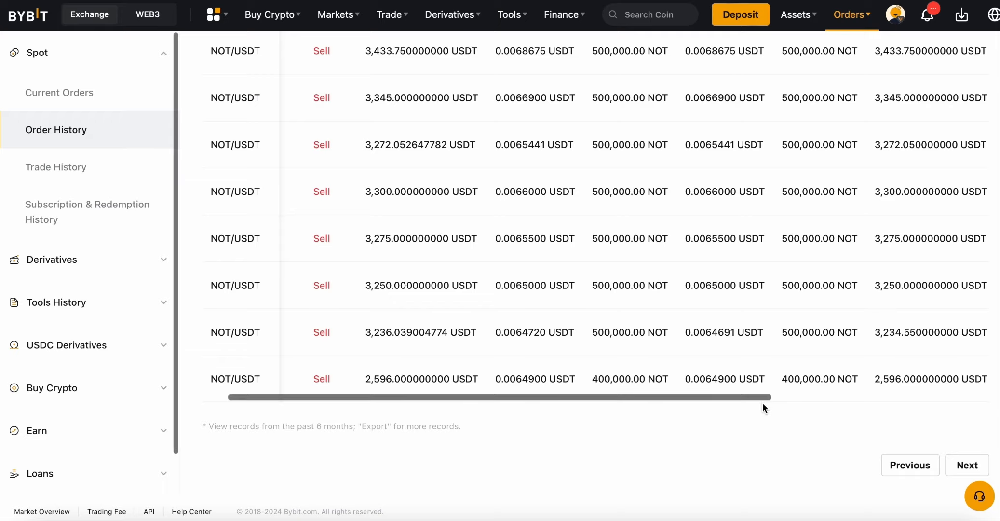
{"action": "scroll", "scroll_direction": "up", "scroll_amount": 3}
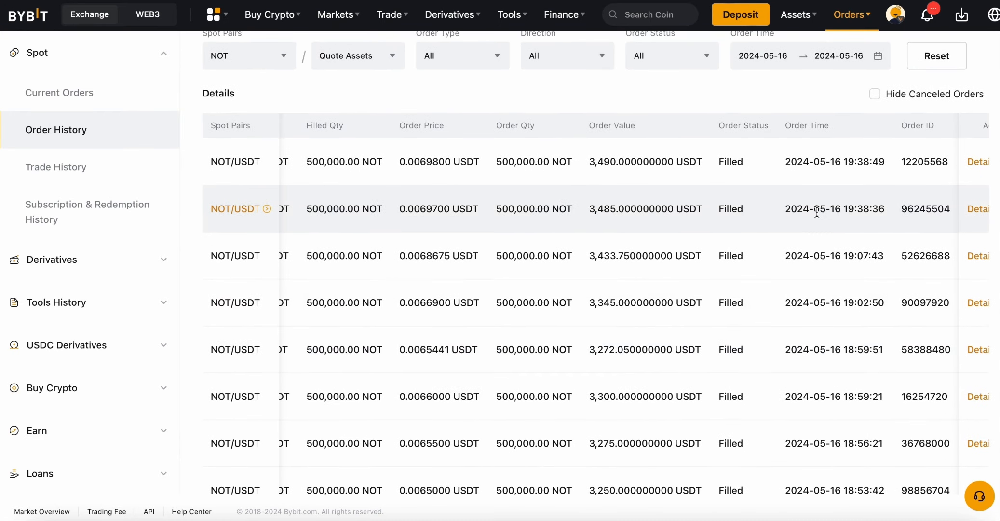
{"action": "mouse_move", "coordinate": [504, 206]}
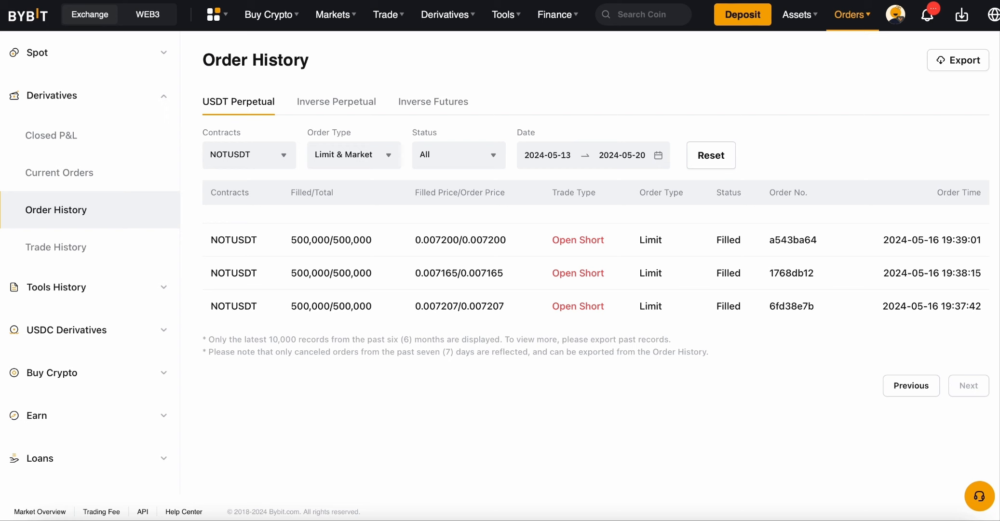
{"action": "left_click", "coordinate": [33, 52]}
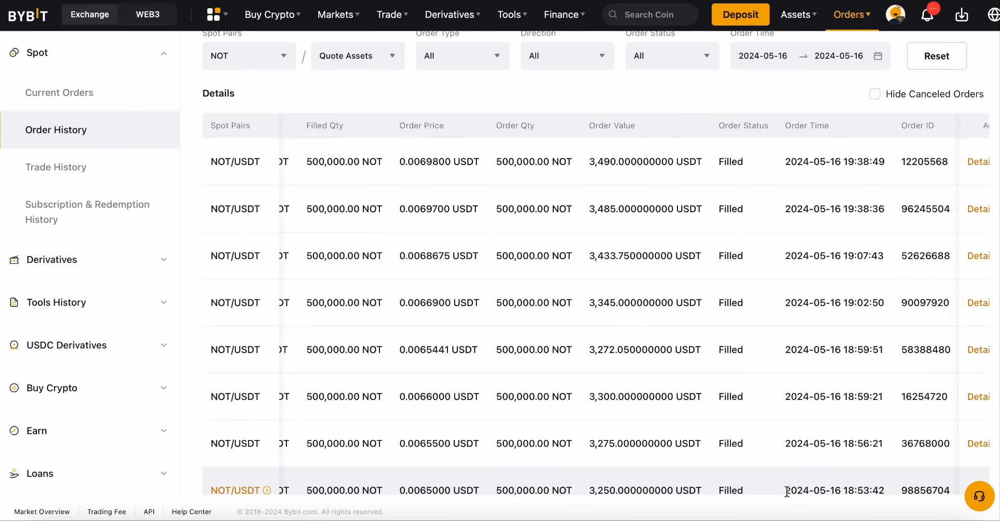
{"action": "scroll", "scroll_direction": "down", "scroll_amount": 3}
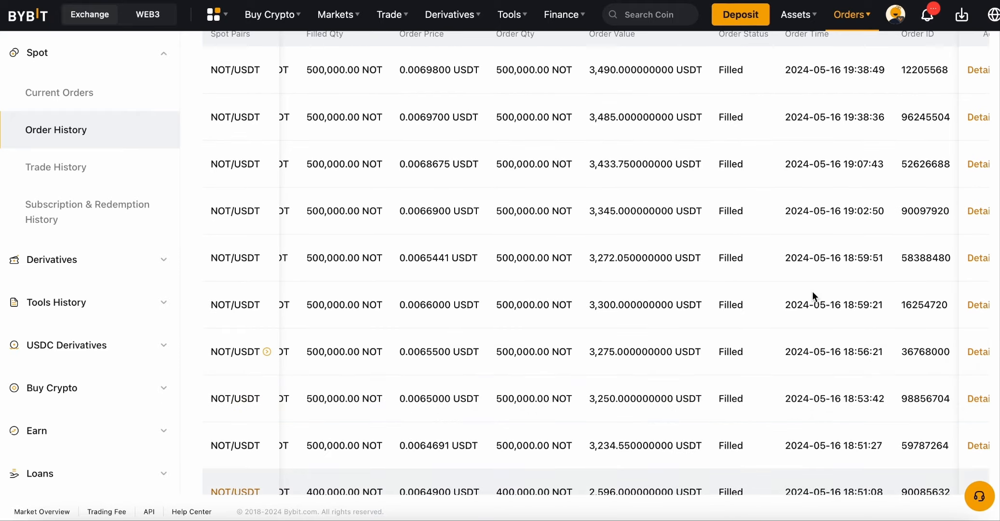
{"action": "scroll", "scroll_direction": "up", "scroll_amount": 3}
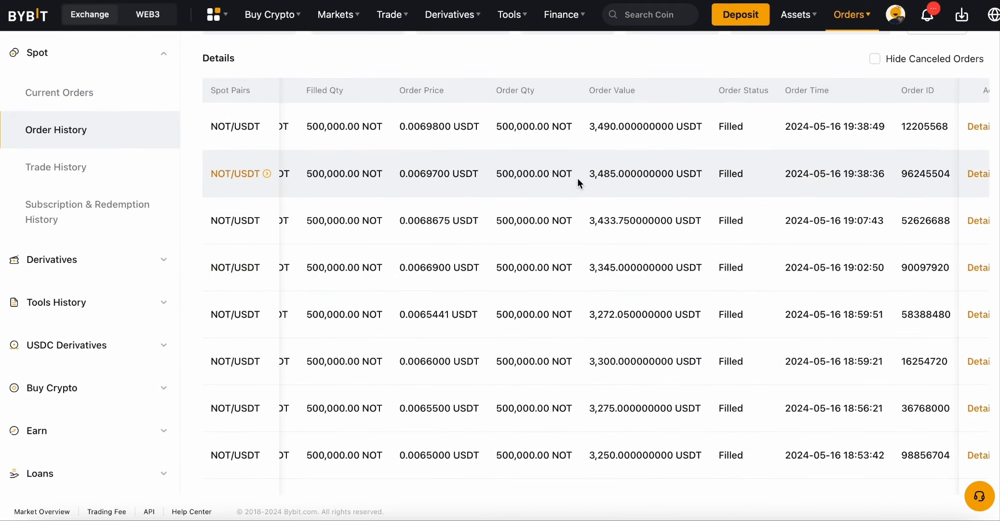
{"action": "mouse_move", "coordinate": [444, 180]}
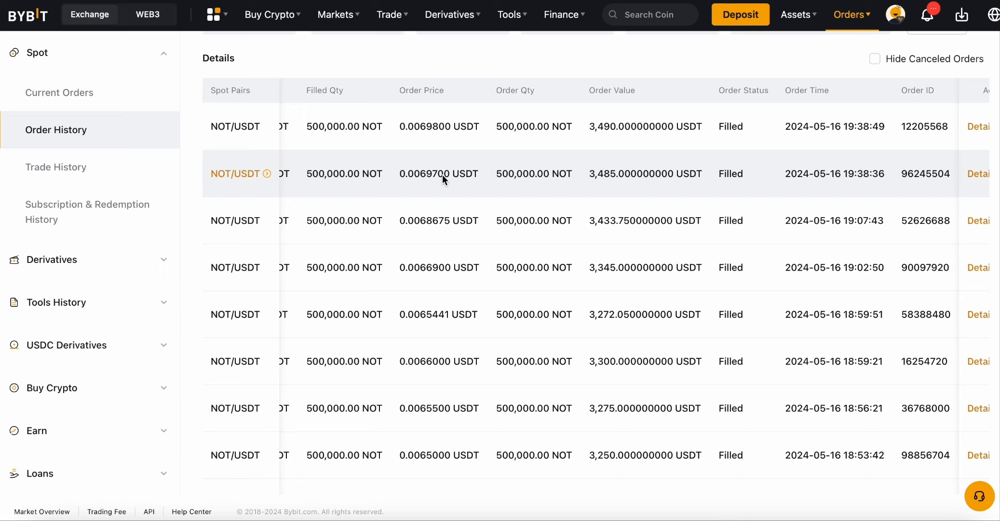
{"action": "scroll", "scroll_direction": "down", "scroll_amount": 3}
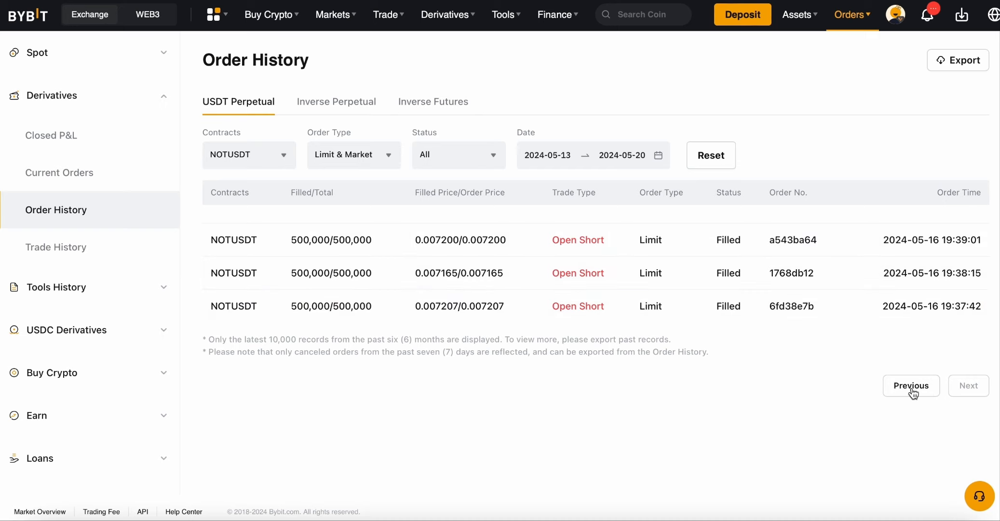
Step: Page to the other NOTUSDT perpetual orders listing close shorts at 20:06–20:08 and open shorts
{"action": "left_click", "coordinate": [910, 386]}
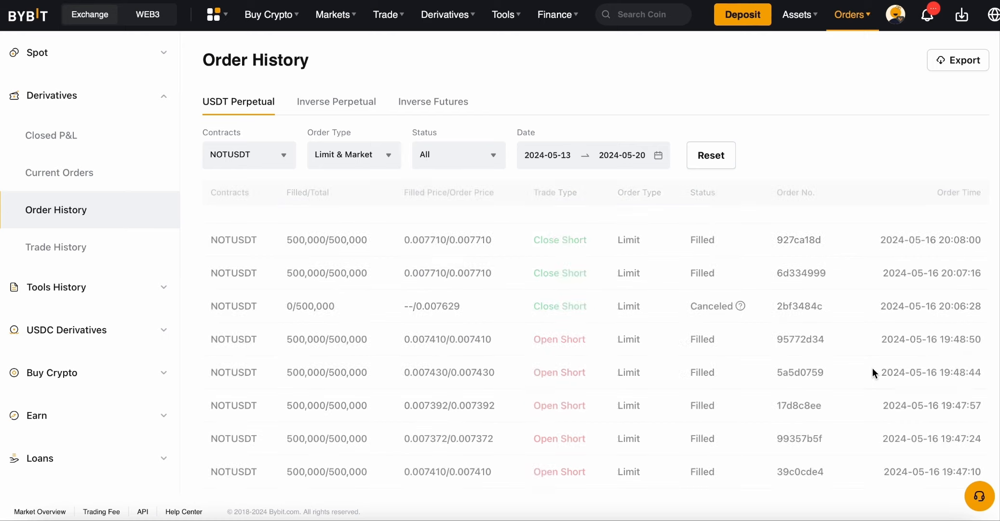
{"action": "scroll", "scroll_direction": "down", "scroll_amount": 3}
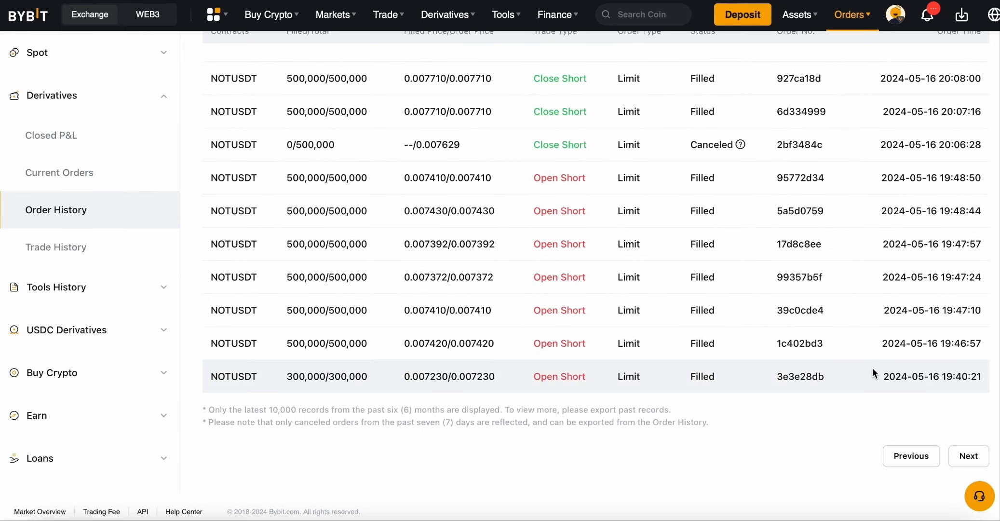
{"action": "mouse_move", "coordinate": [336, 375]}
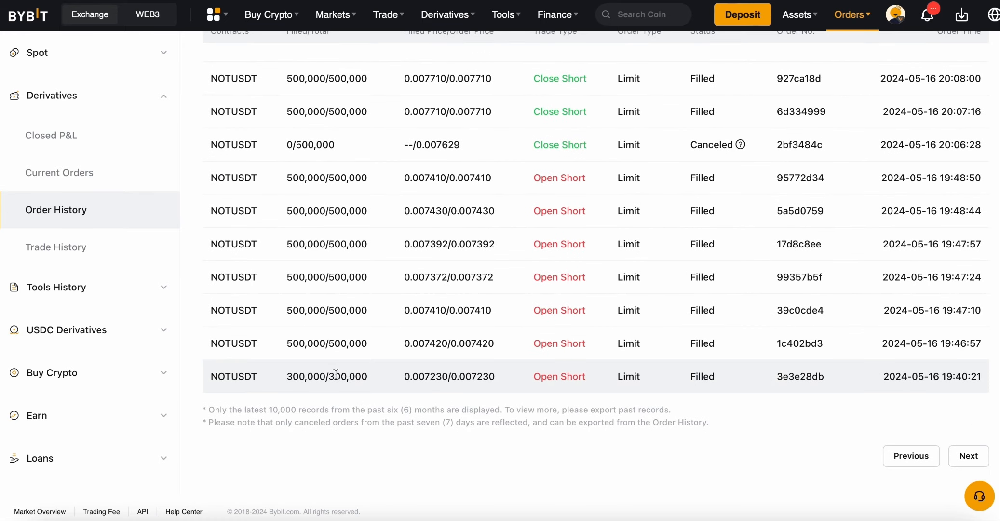
{"action": "mouse_move", "coordinate": [337, 309]}
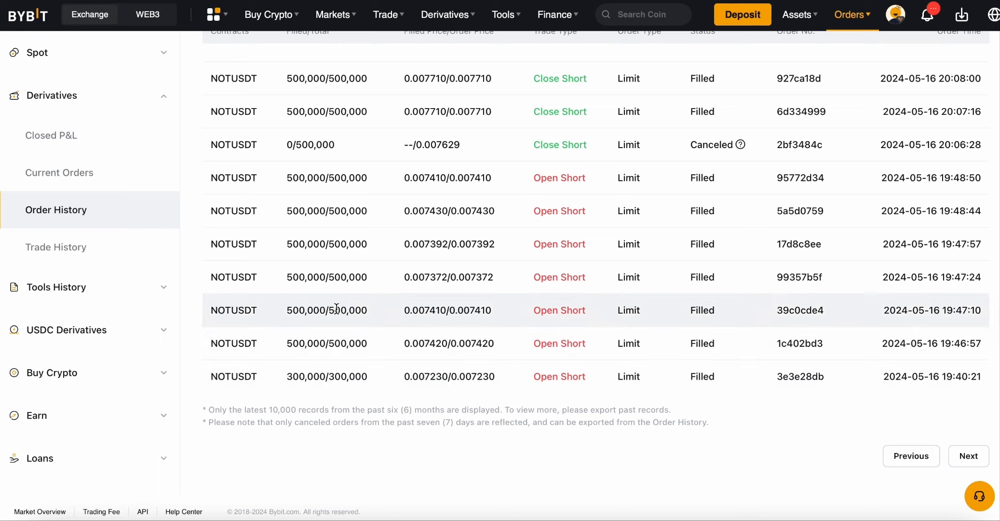
{"action": "mouse_move", "coordinate": [338, 195]}
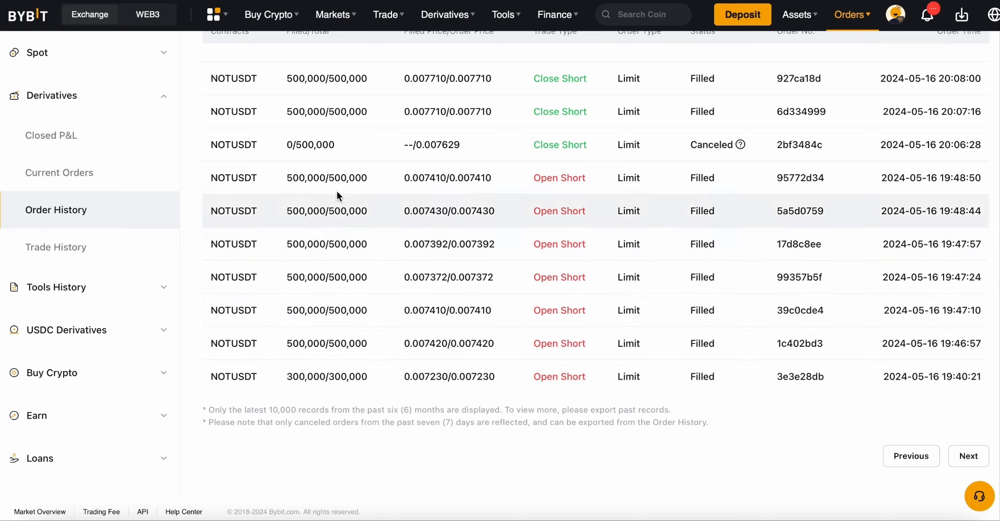
{"action": "mouse_move", "coordinate": [338, 182]}
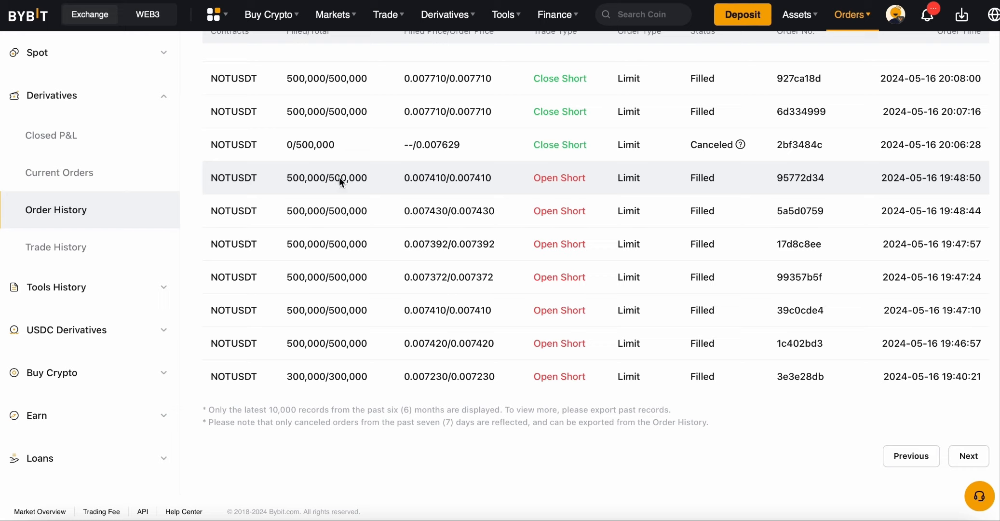
{"action": "mouse_move", "coordinate": [463, 276]}
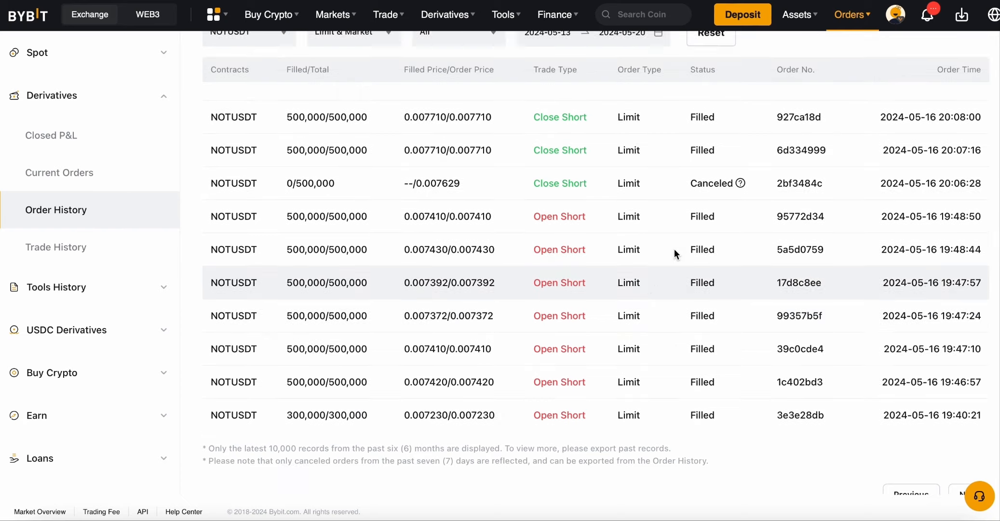
{"action": "scroll", "scroll_direction": "up", "scroll_amount": 3}
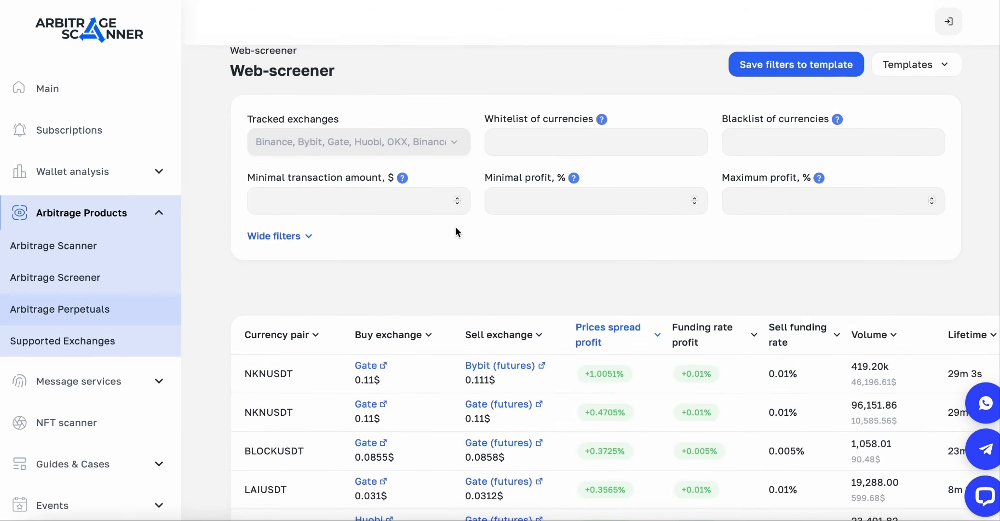
{"action": "mouse_move", "coordinate": [471, 315]}
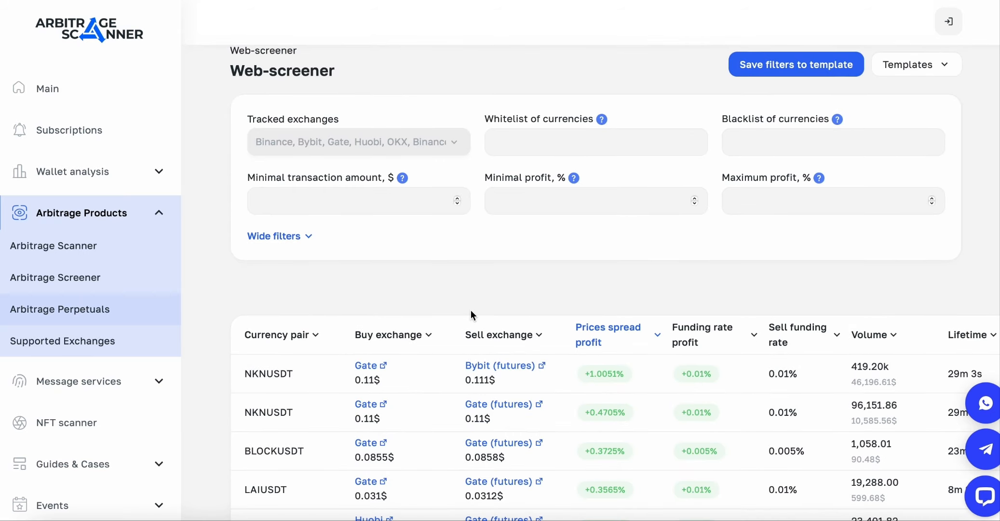
Step: Review the web-screener arbitrage pairs and expand Guides & Cases to reveal blog, tutorials, cases and guides
{"action": "scroll", "scroll_direction": "down", "scroll_amount": 3}
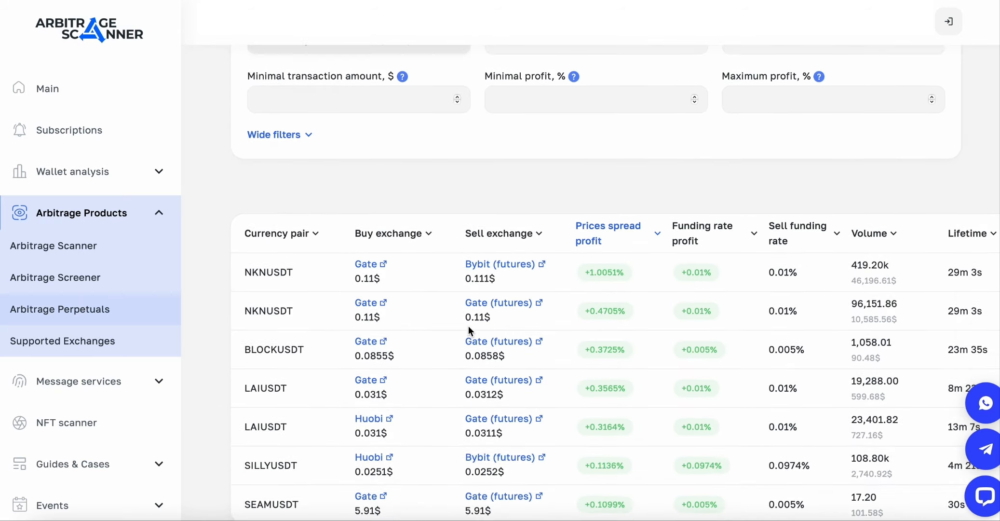
{"action": "scroll", "scroll_direction": "down", "scroll_amount": 3}
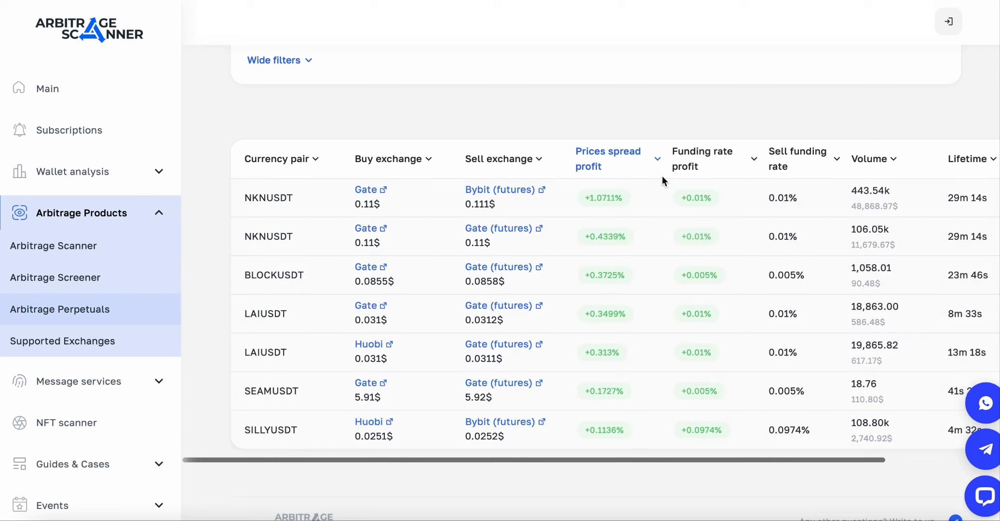
{"action": "mouse_move", "coordinate": [94, 476]}
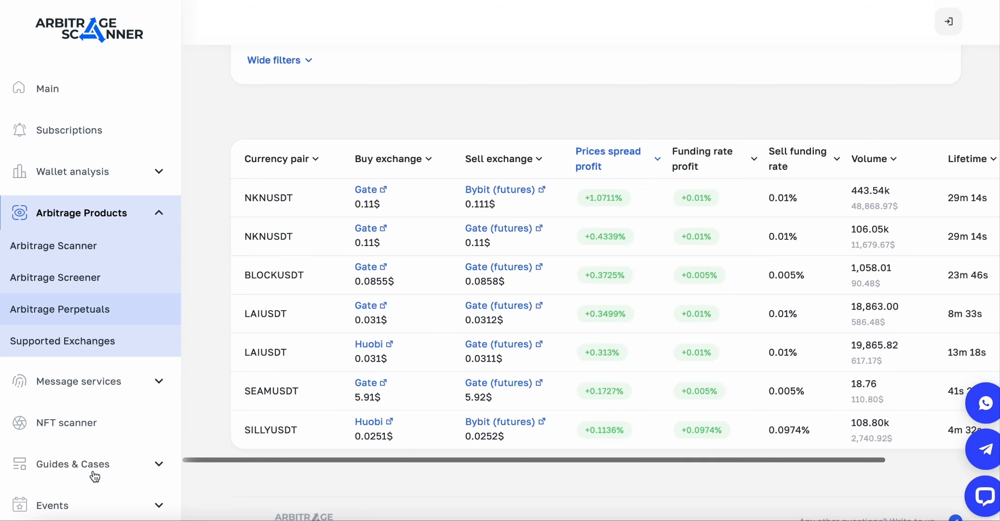
{"action": "left_click", "coordinate": [74, 464]}
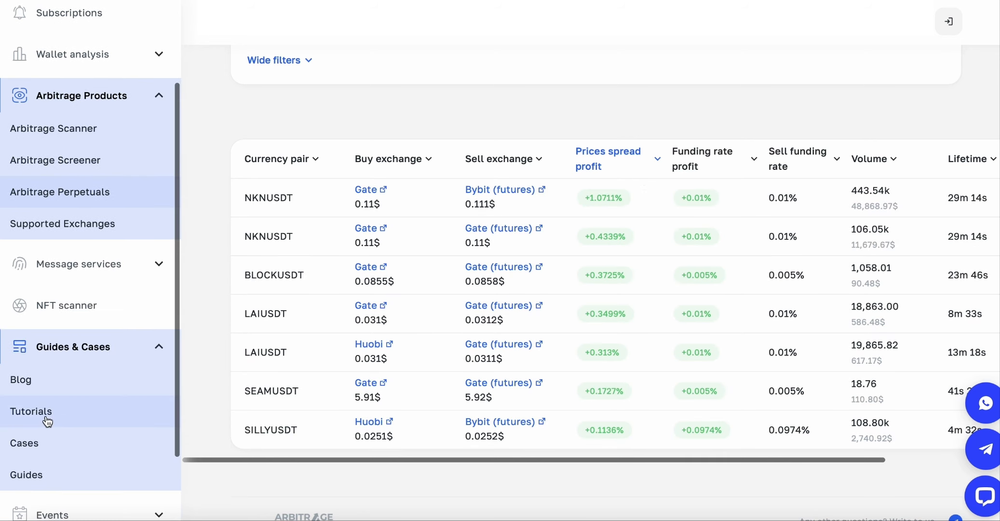
{"action": "mouse_move", "coordinate": [23, 443]}
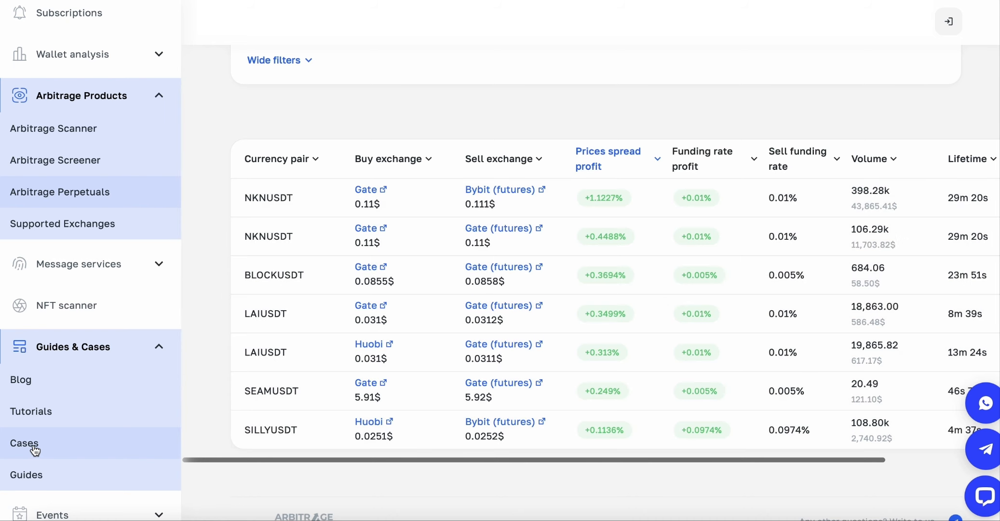
{"action": "mouse_move", "coordinate": [278, 196]}
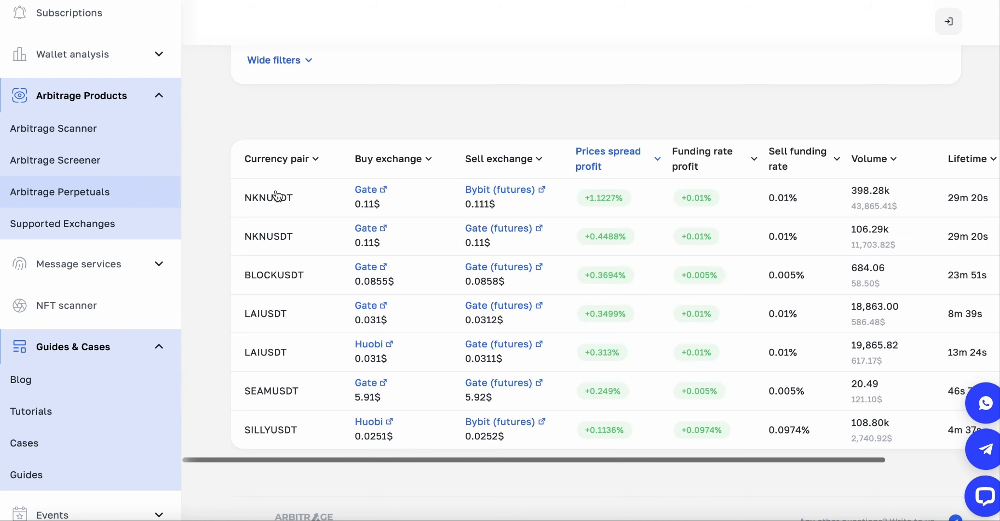
{"action": "scroll", "scroll_direction": "up", "scroll_amount": 3}
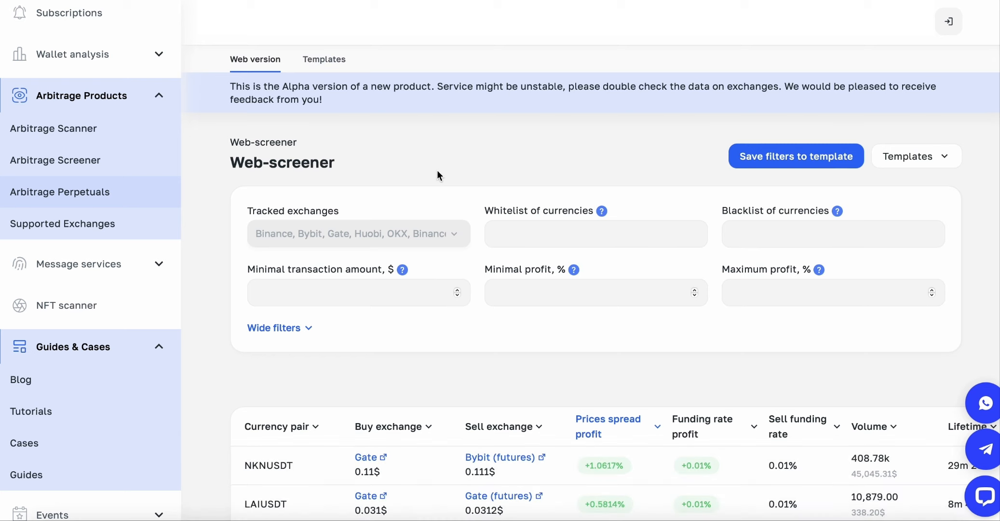
{"action": "mouse_move", "coordinate": [416, 159]}
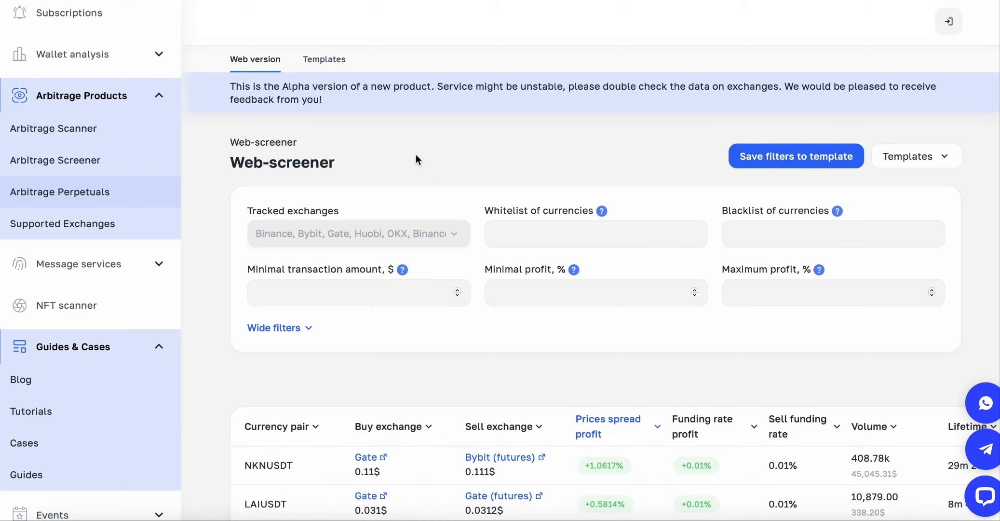
{"action": "mouse_move", "coordinate": [551, 224]}
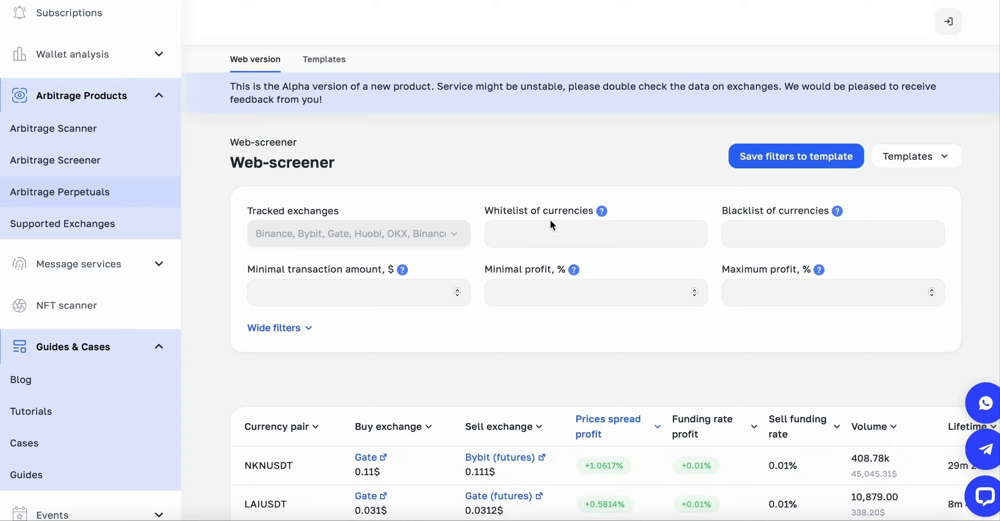